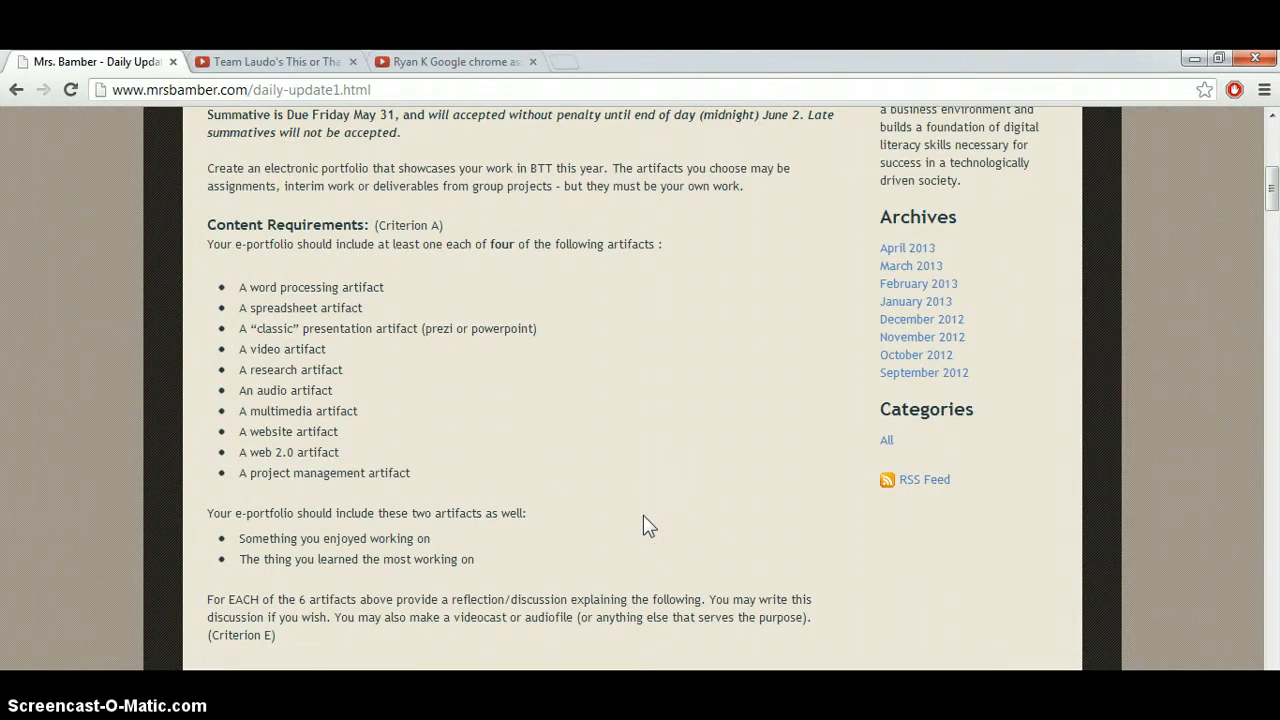
{"action": "mouse_move", "coordinate": [638, 506]}
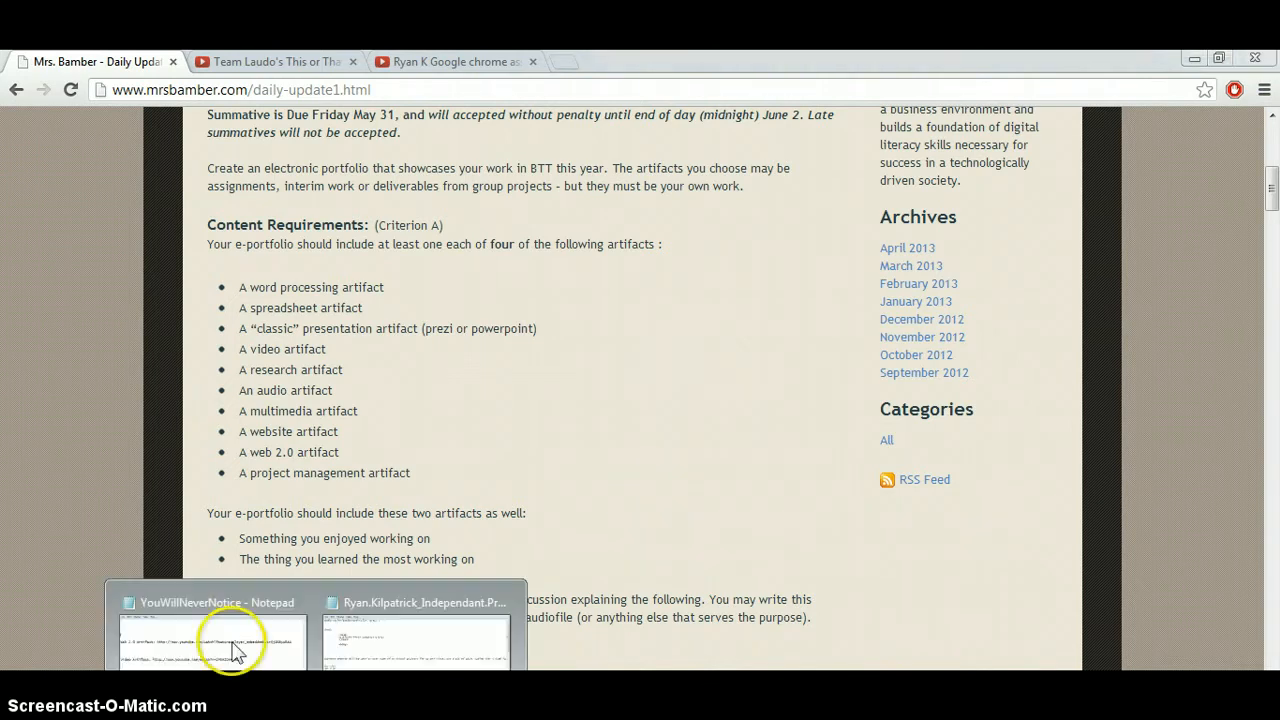
Step: Open the YouWillNeverNotice Notepad notes listing the Web 2.0 and Video artifact YouTube links
{"action": "left_click", "coordinate": [210, 642]}
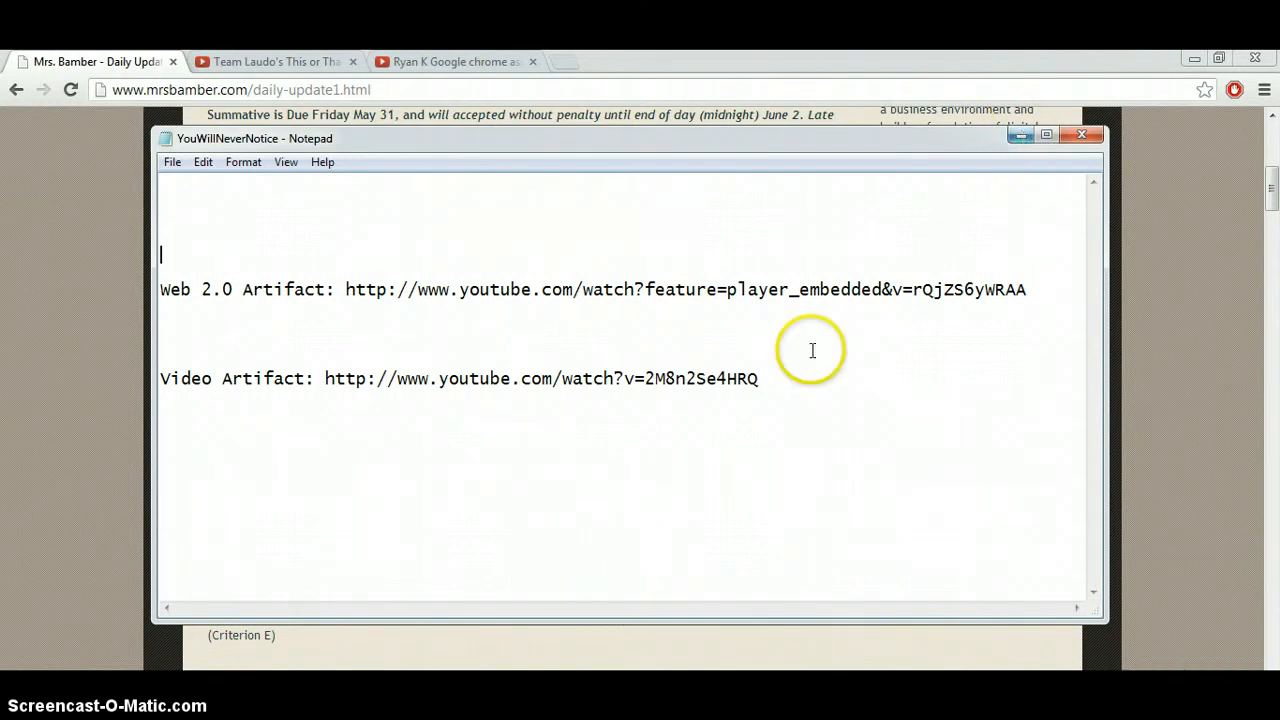
{"action": "mouse_move", "coordinate": [1011, 180]}
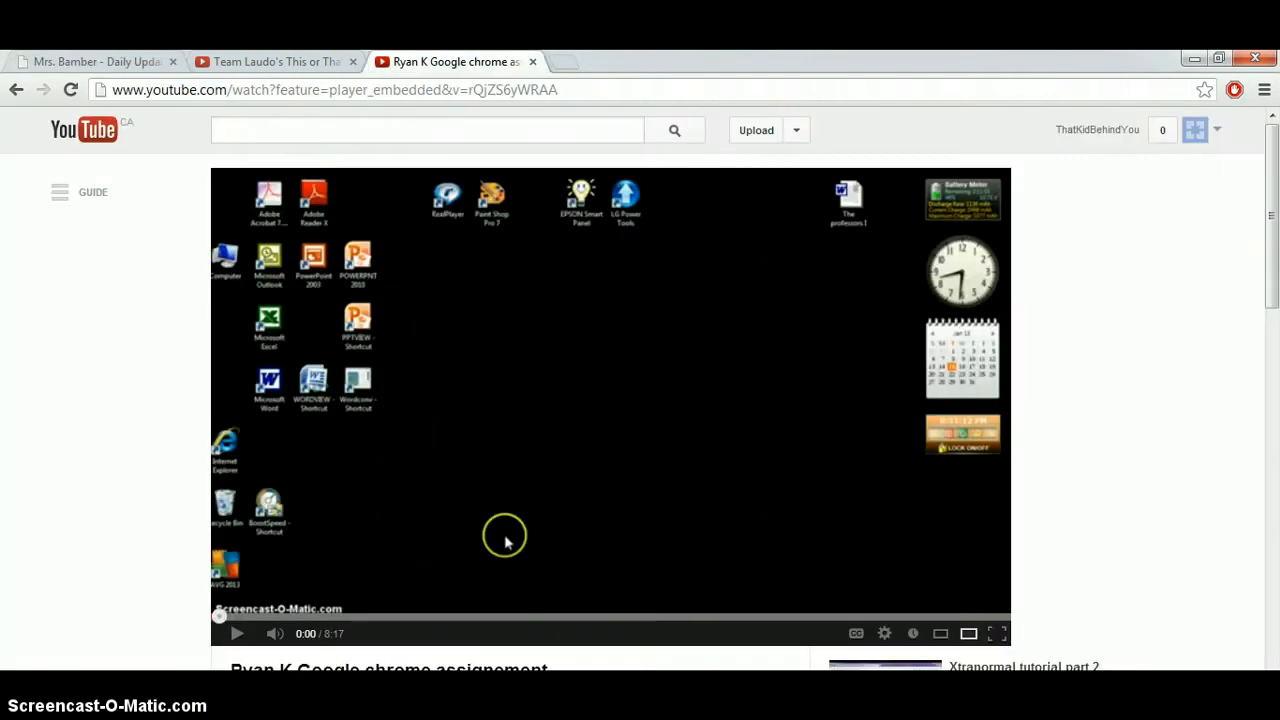
{"action": "mouse_move", "coordinate": [565, 360]}
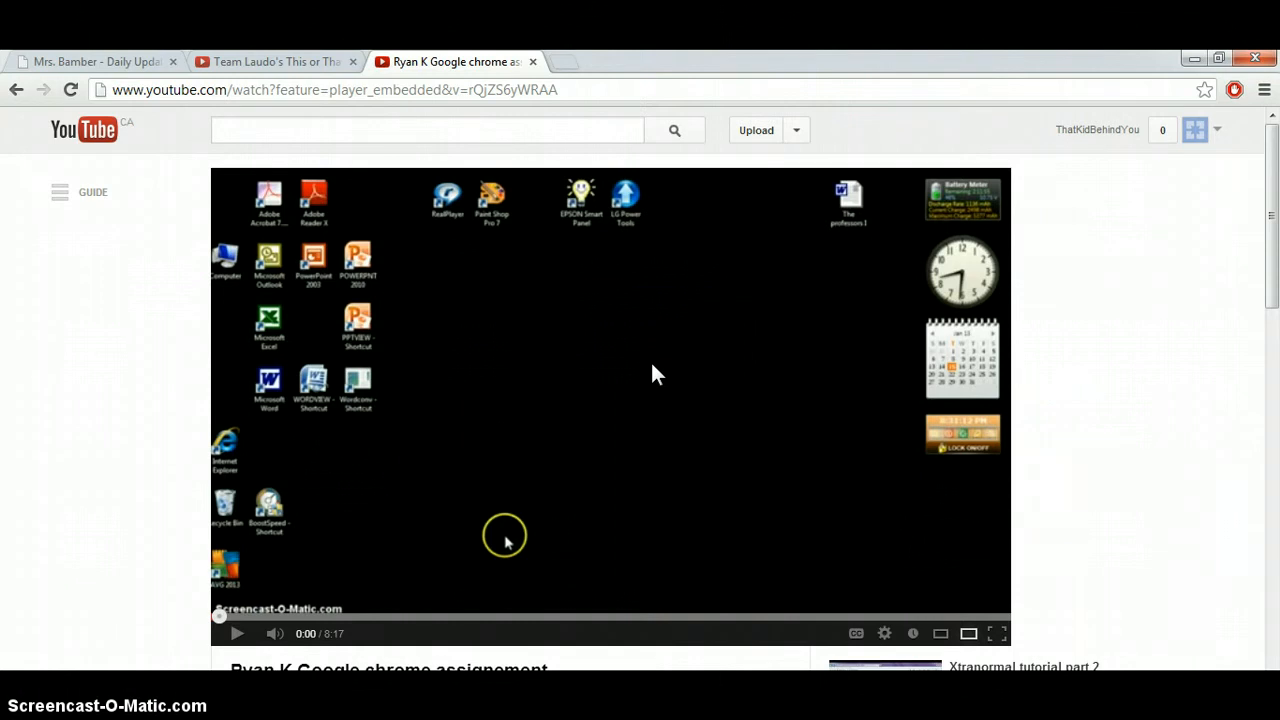
{"action": "mouse_move", "coordinate": [502, 335]}
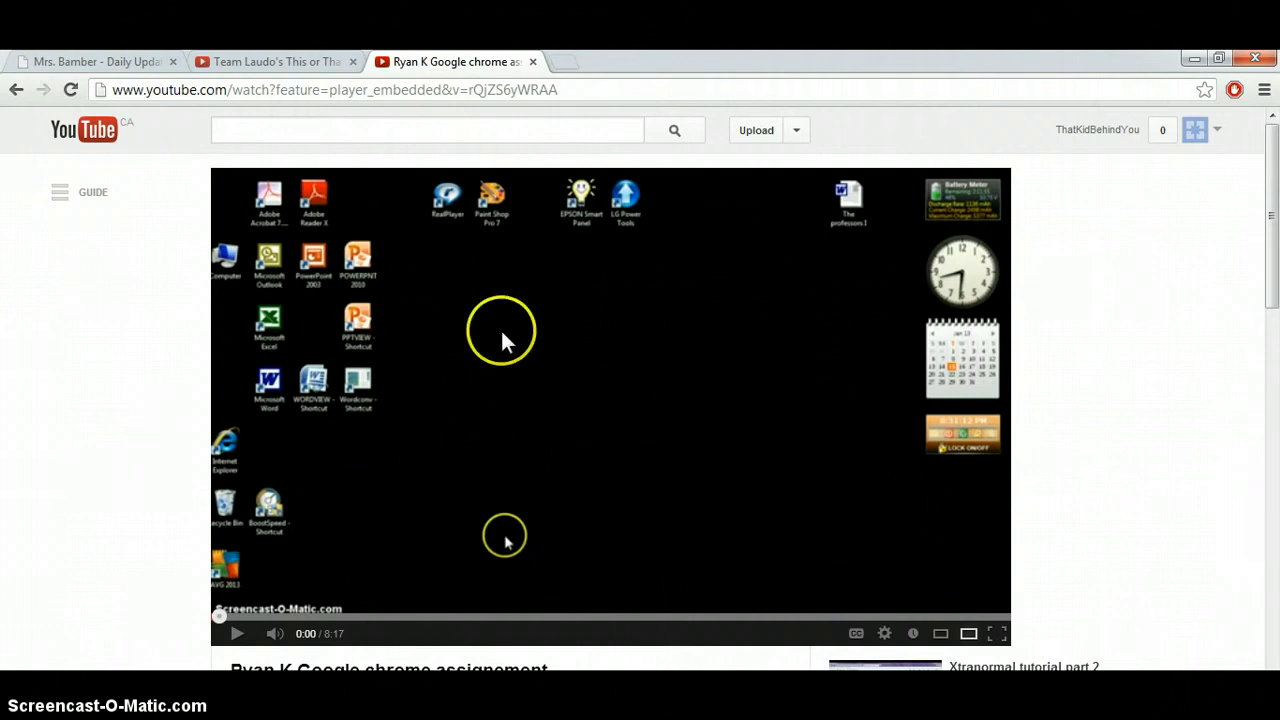
{"action": "mouse_move", "coordinate": [537, 433]}
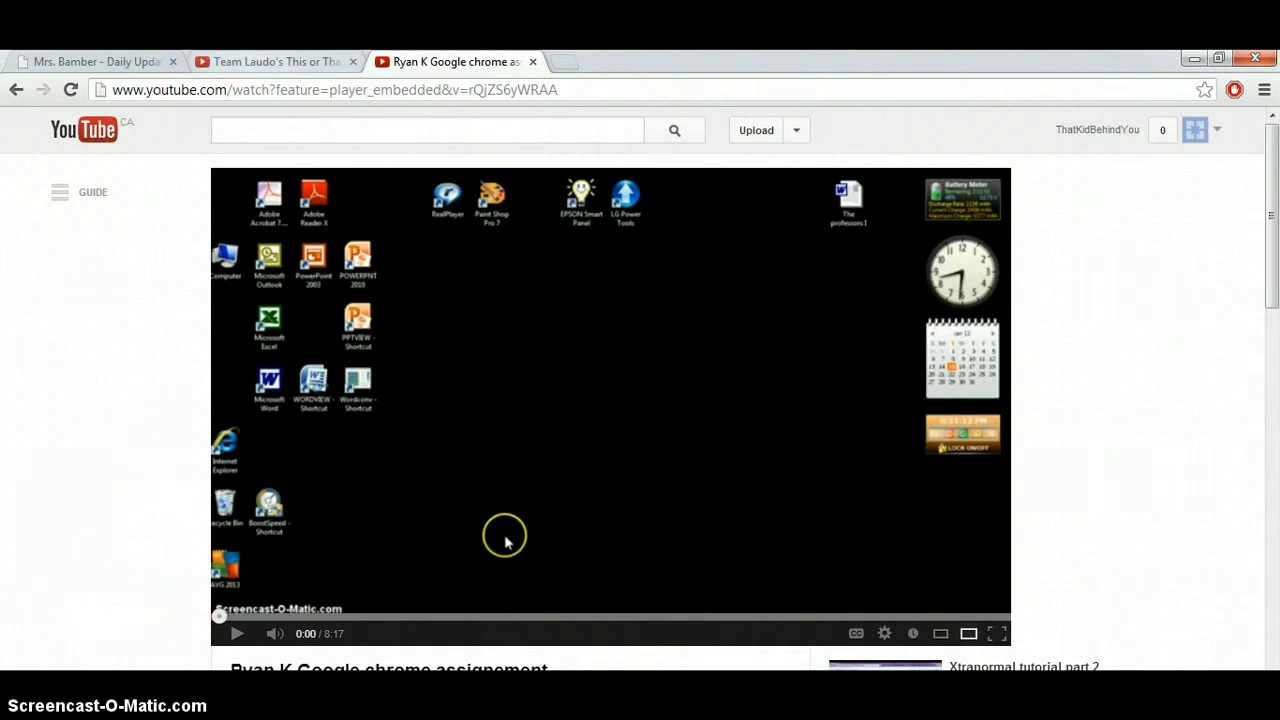
Step: Switch to the tab with the 'Team Laudo's This or That' video artifact
{"action": "left_click", "coordinate": [270, 61]}
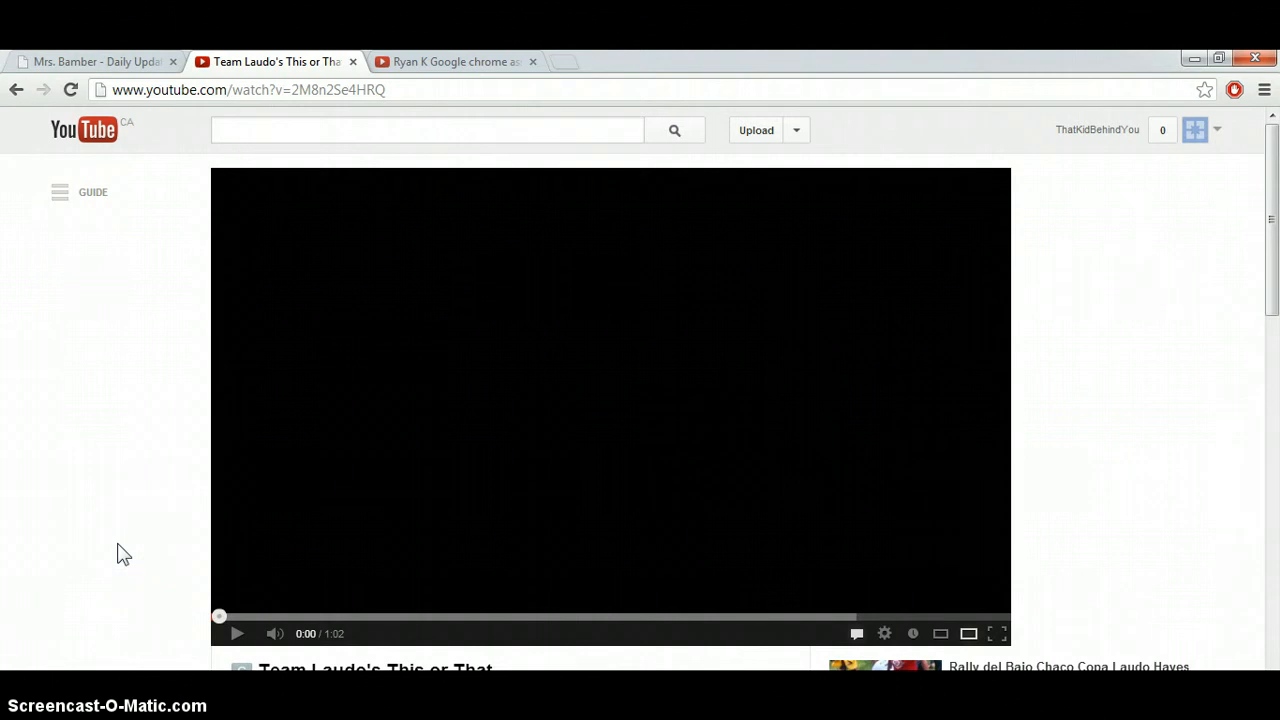
{"action": "mouse_move", "coordinate": [137, 525]}
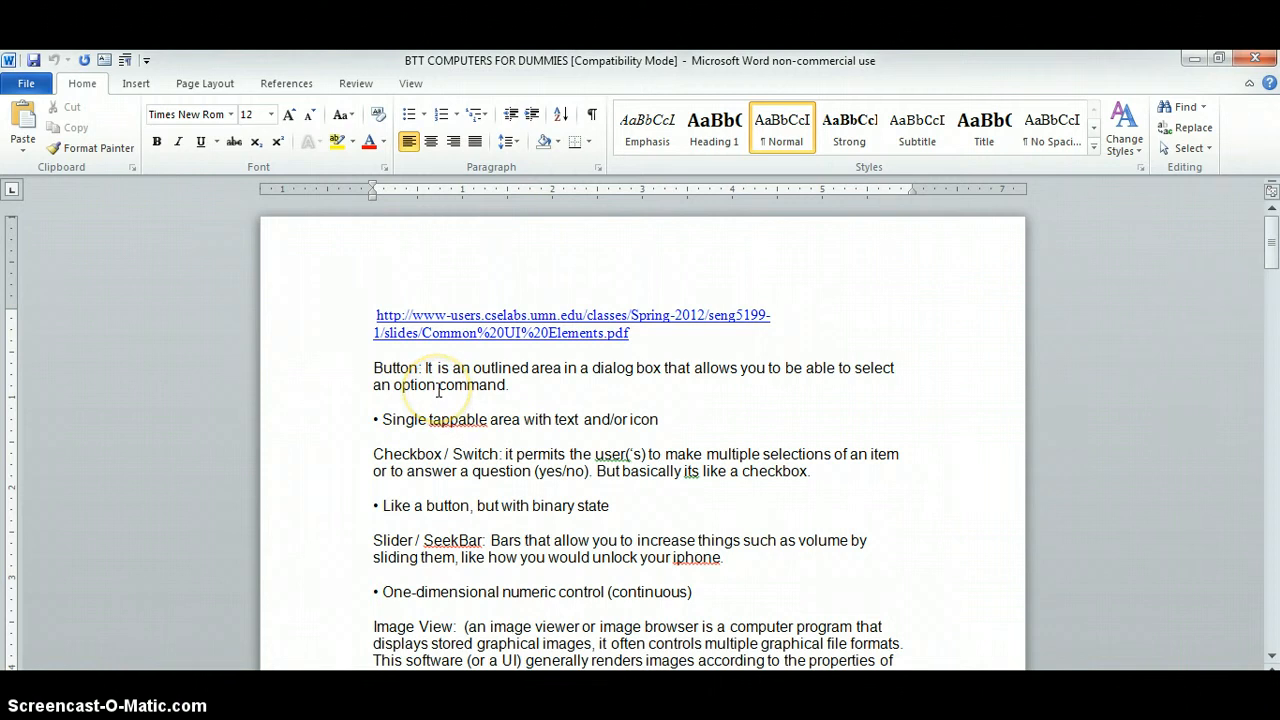
Step: Page through the BTT COMPUTERS FOR DUMMIES timeline from USENET to the cloud and the blank pages
{"action": "scroll", "scroll_direction": "down", "scroll_amount": 3}
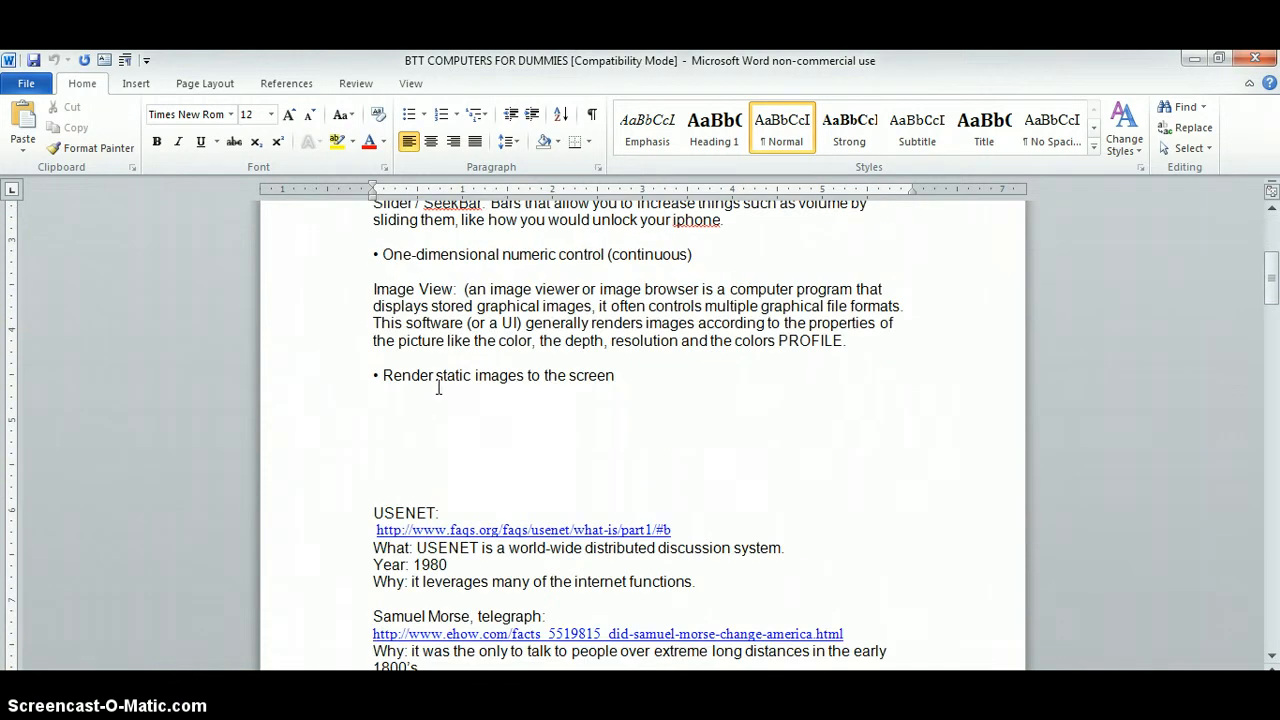
{"action": "scroll", "scroll_direction": "down", "scroll_amount": 3}
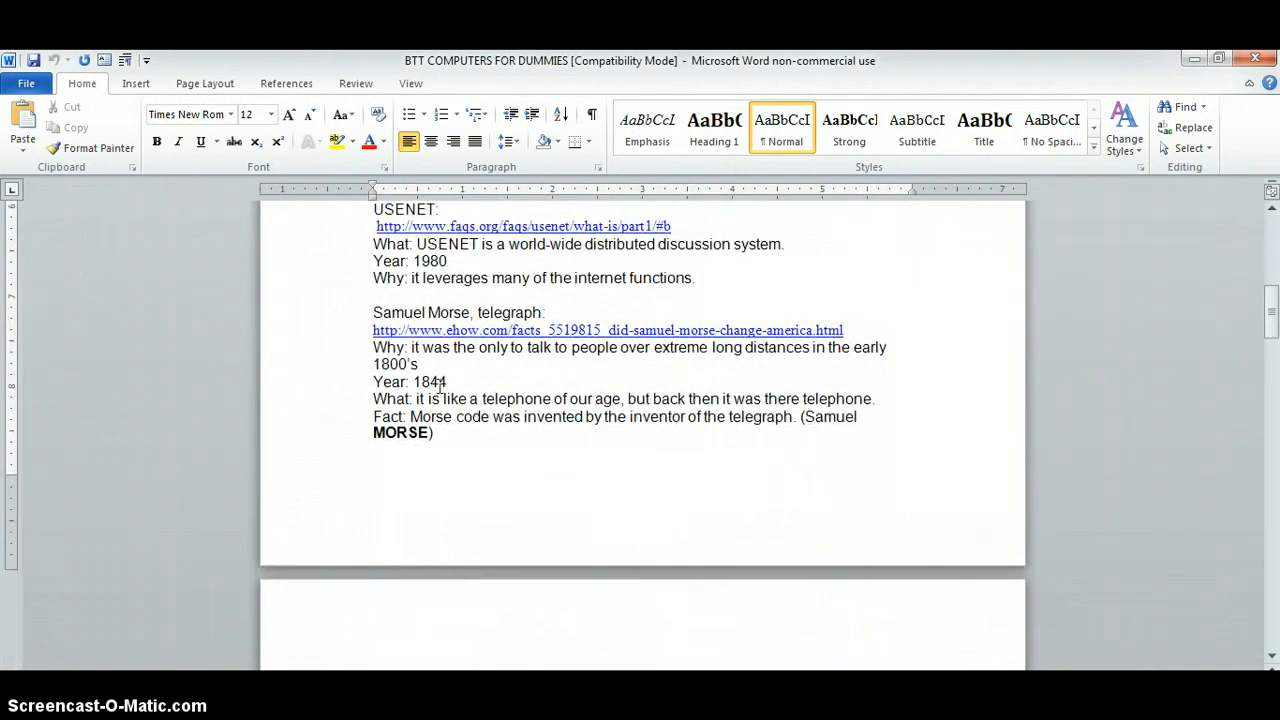
{"action": "scroll", "scroll_direction": "down", "scroll_amount": 3}
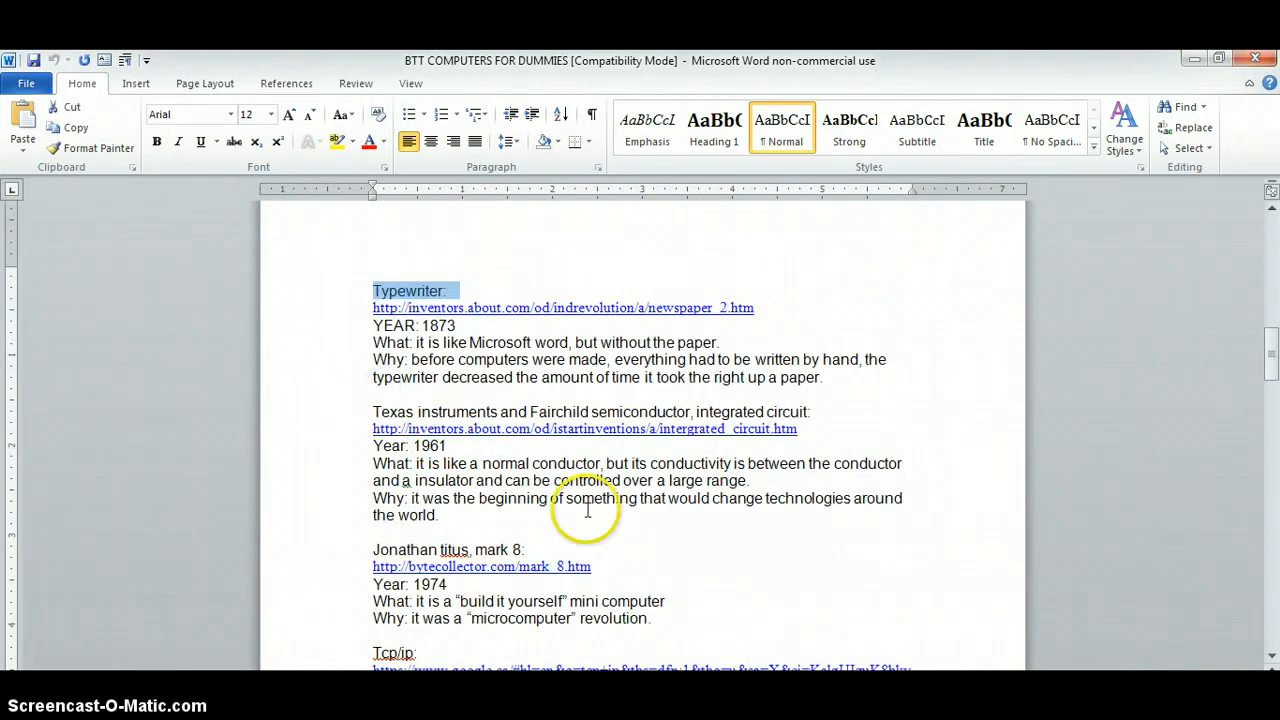
{"action": "left_click", "coordinate": [495, 396]}
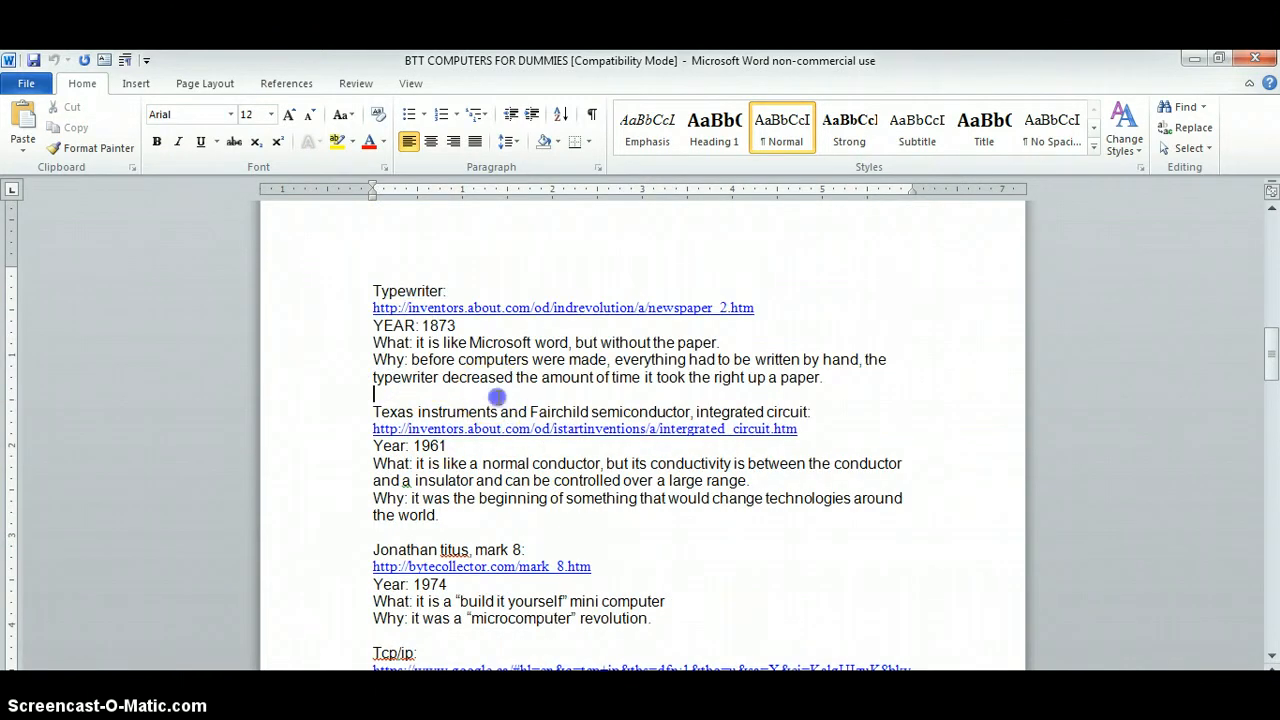
{"action": "scroll", "scroll_direction": "down", "scroll_amount": 3}
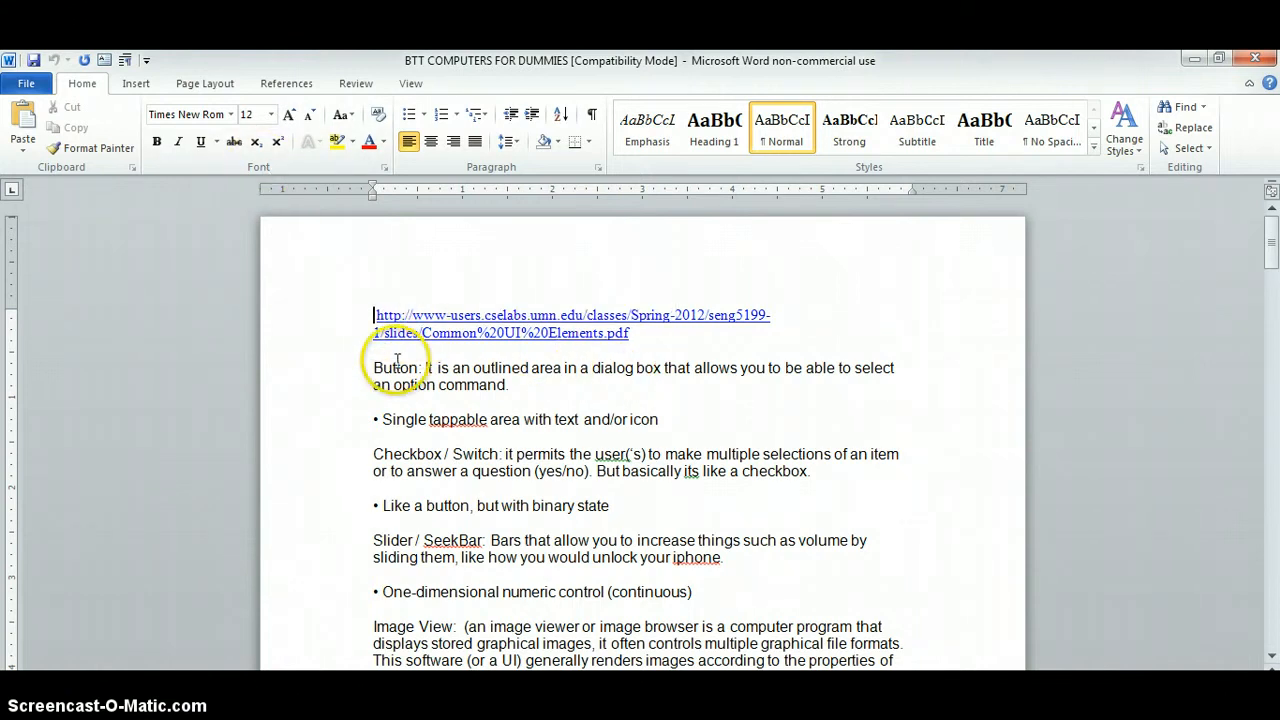
{"action": "scroll", "scroll_direction": "down", "scroll_amount": 3}
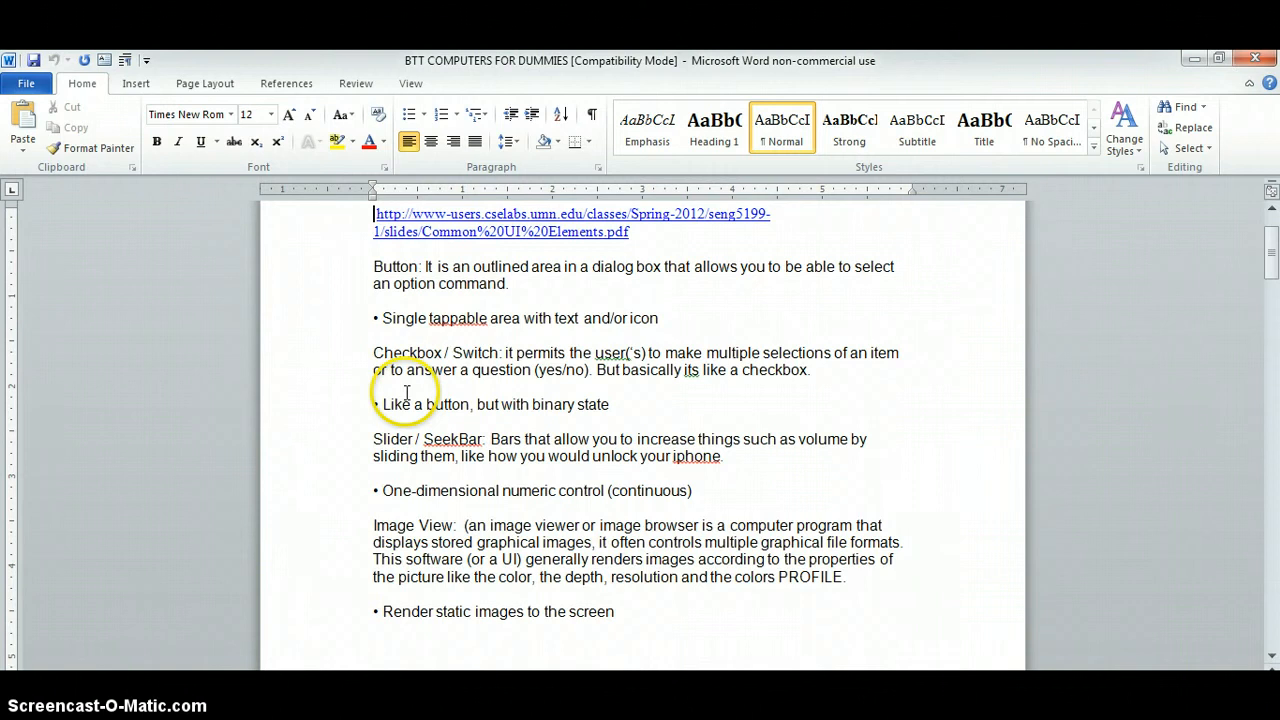
{"action": "scroll", "scroll_direction": "down", "scroll_amount": 3}
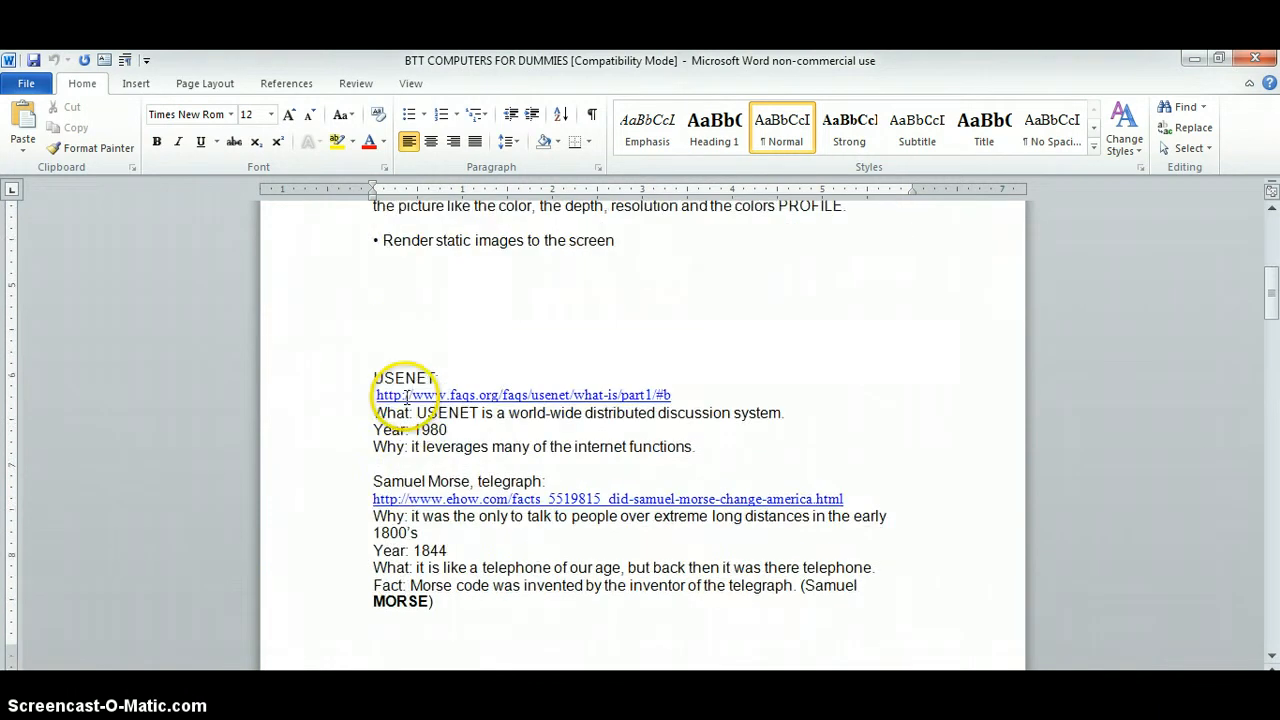
{"action": "scroll", "scroll_direction": "down", "scroll_amount": 3}
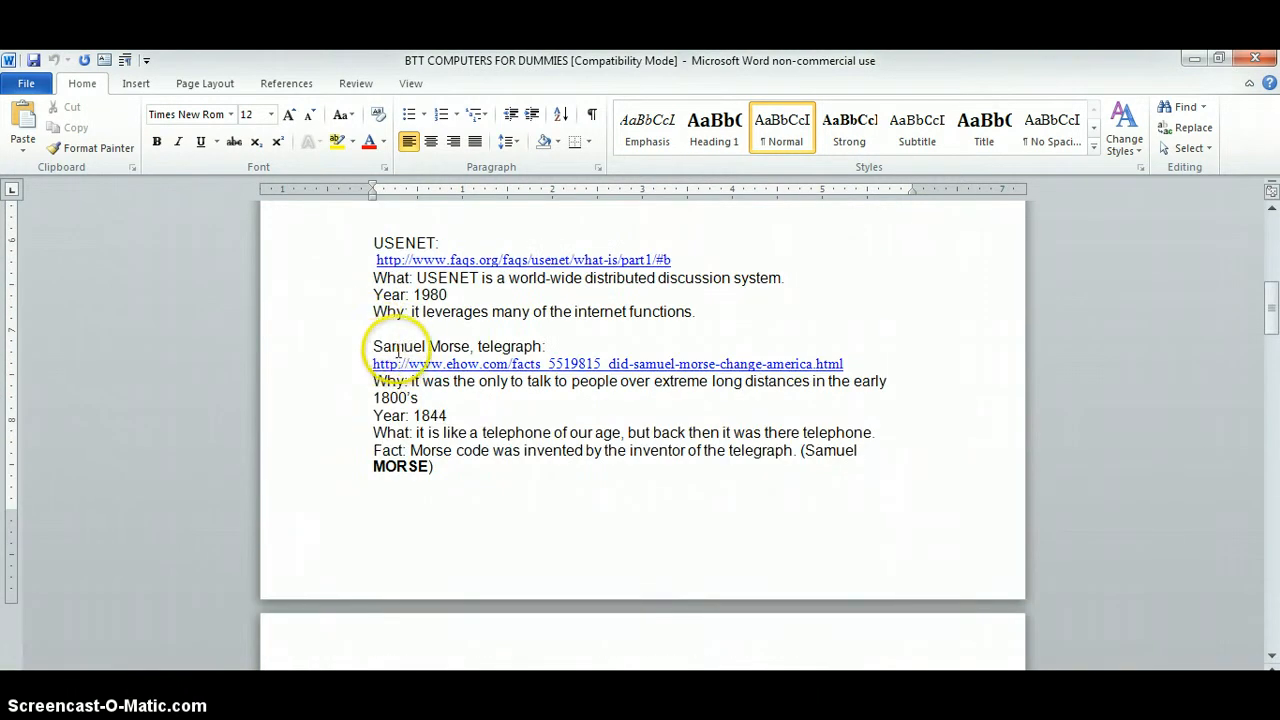
{"action": "scroll", "scroll_direction": "down", "scroll_amount": 3}
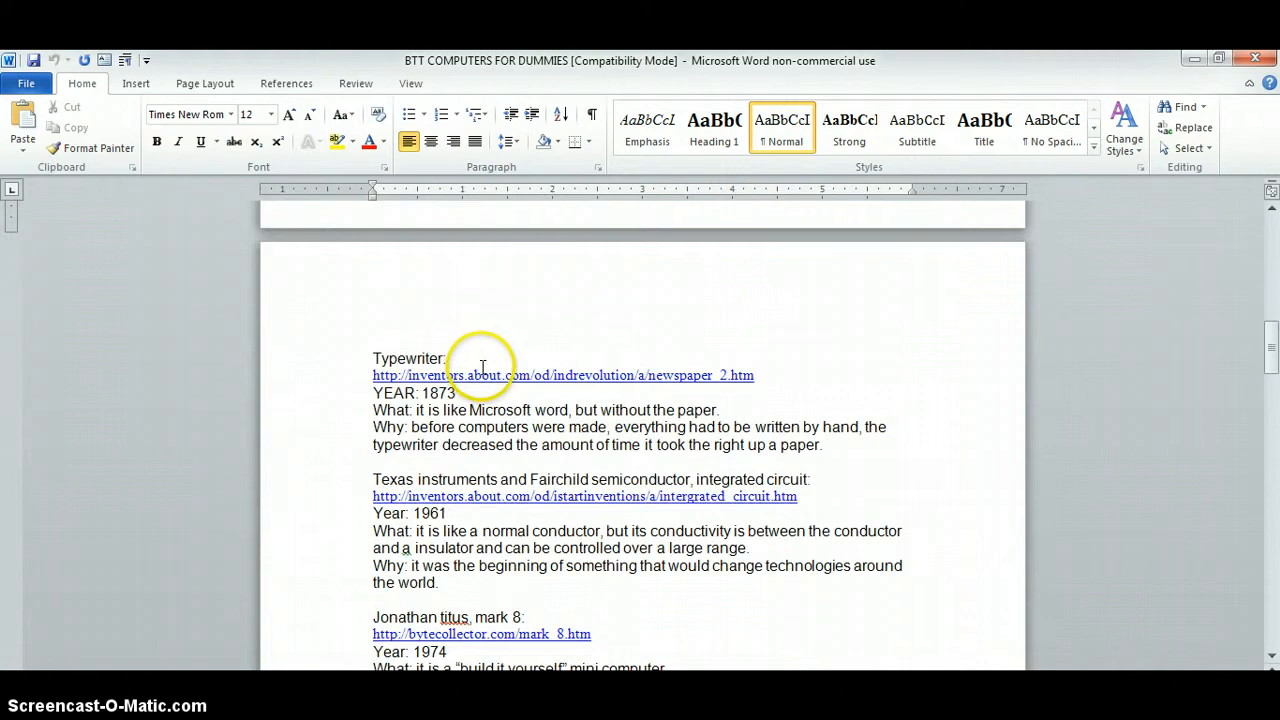
{"action": "scroll", "scroll_direction": "down", "scroll_amount": 3}
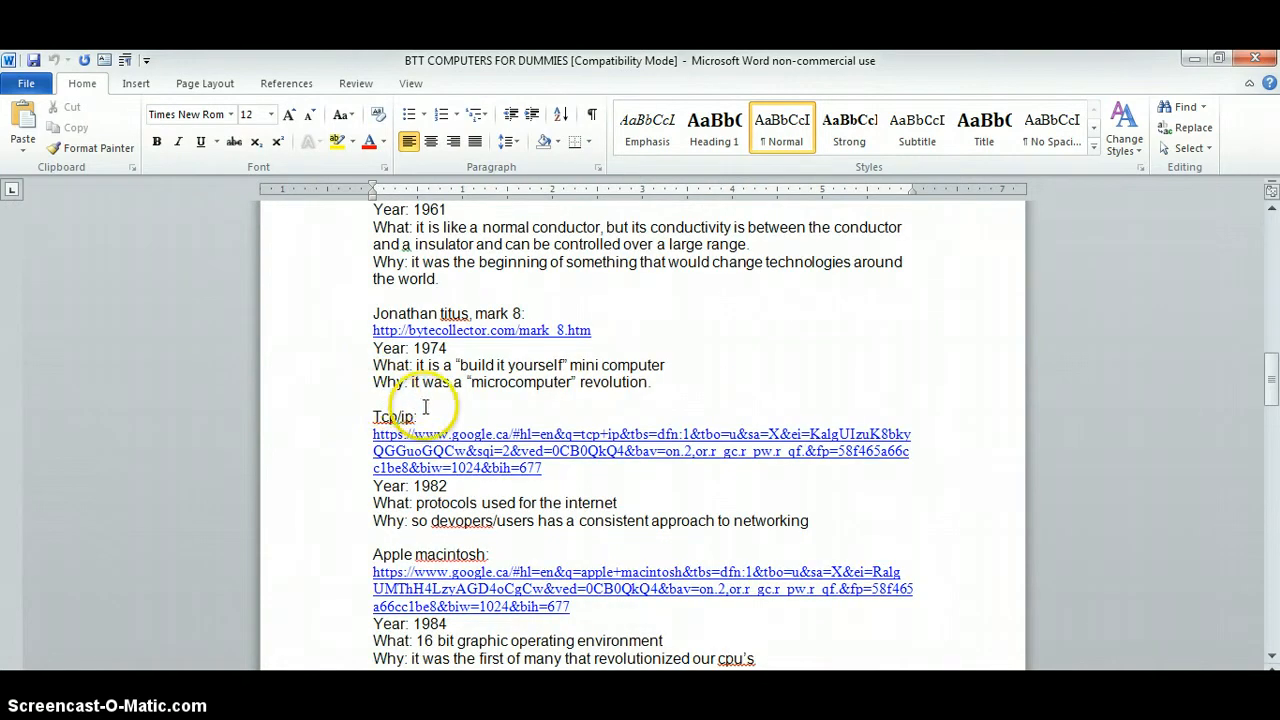
{"action": "scroll", "scroll_direction": "down", "scroll_amount": 3}
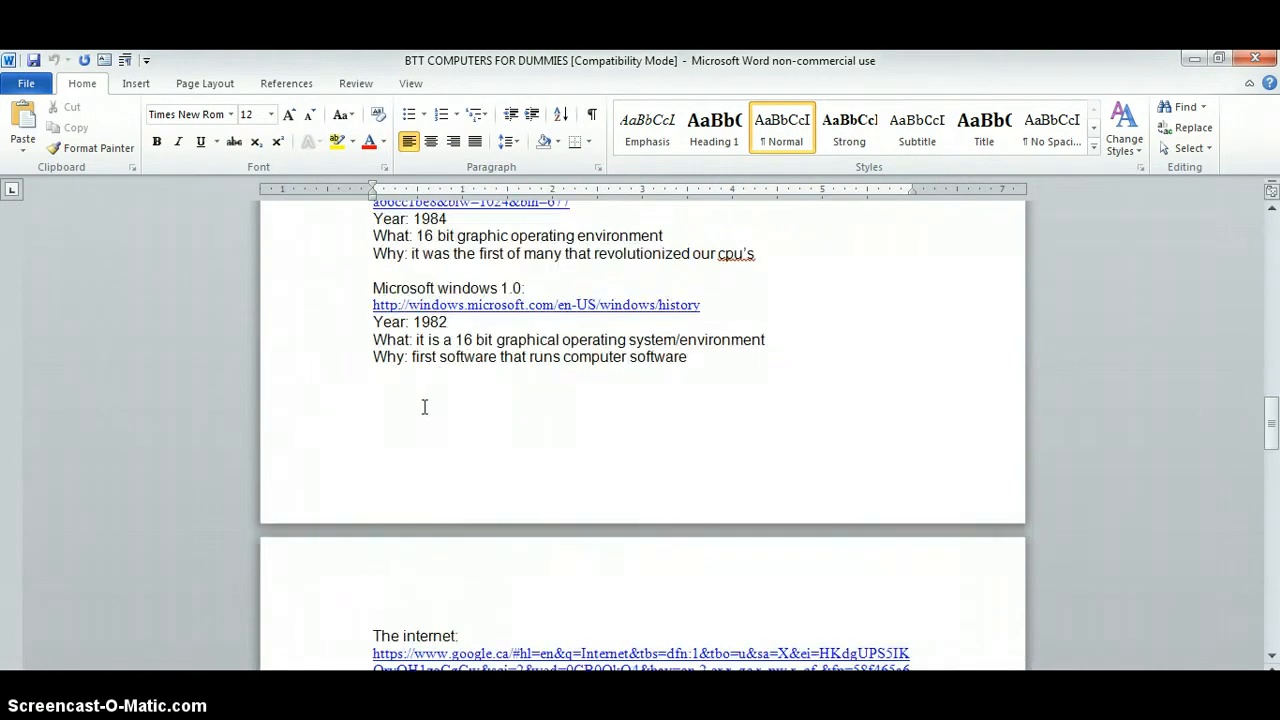
{"action": "scroll", "scroll_direction": "down", "scroll_amount": 3}
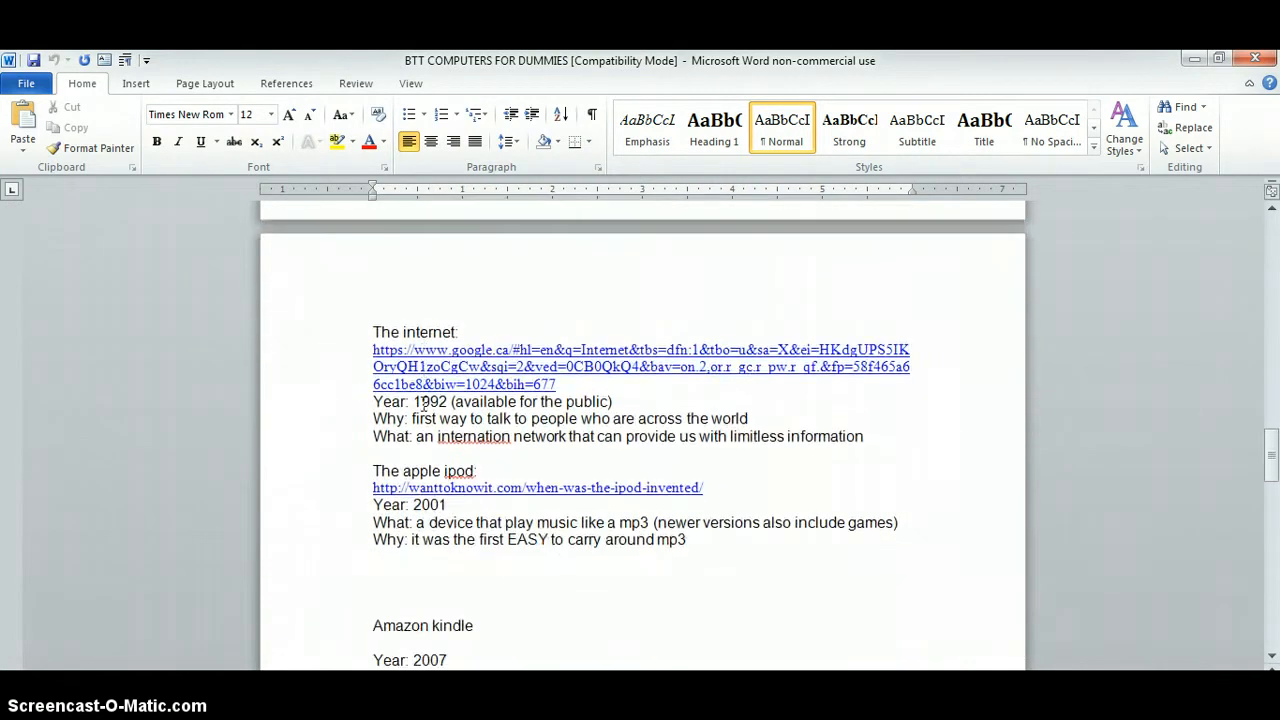
{"action": "scroll", "scroll_direction": "down", "scroll_amount": 3}
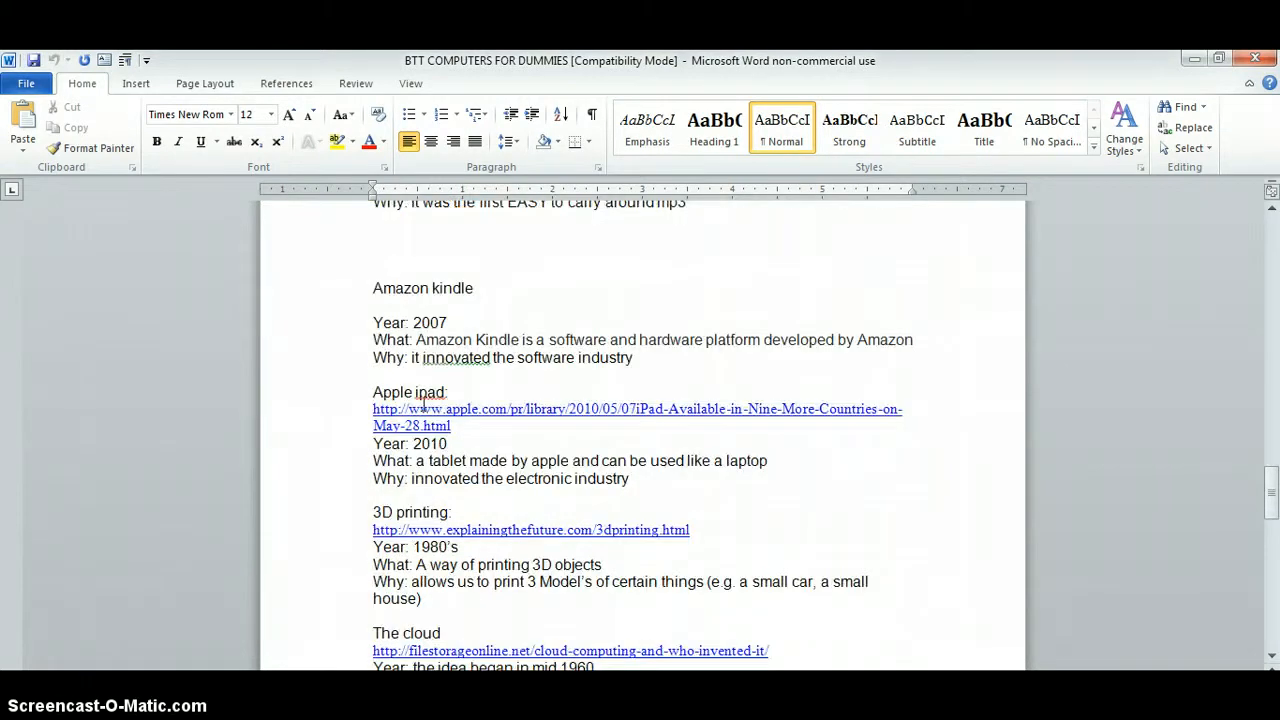
{"action": "scroll", "scroll_direction": "down", "scroll_amount": 3}
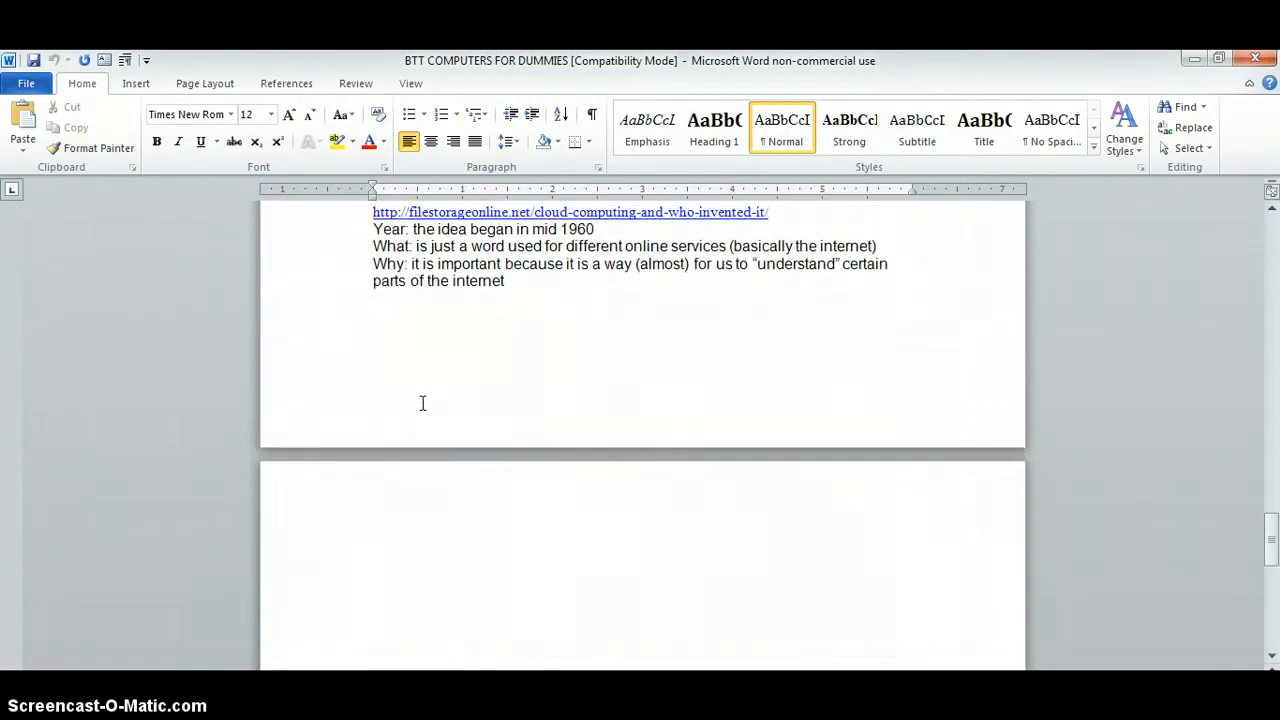
{"action": "scroll", "scroll_direction": "down", "scroll_amount": 3}
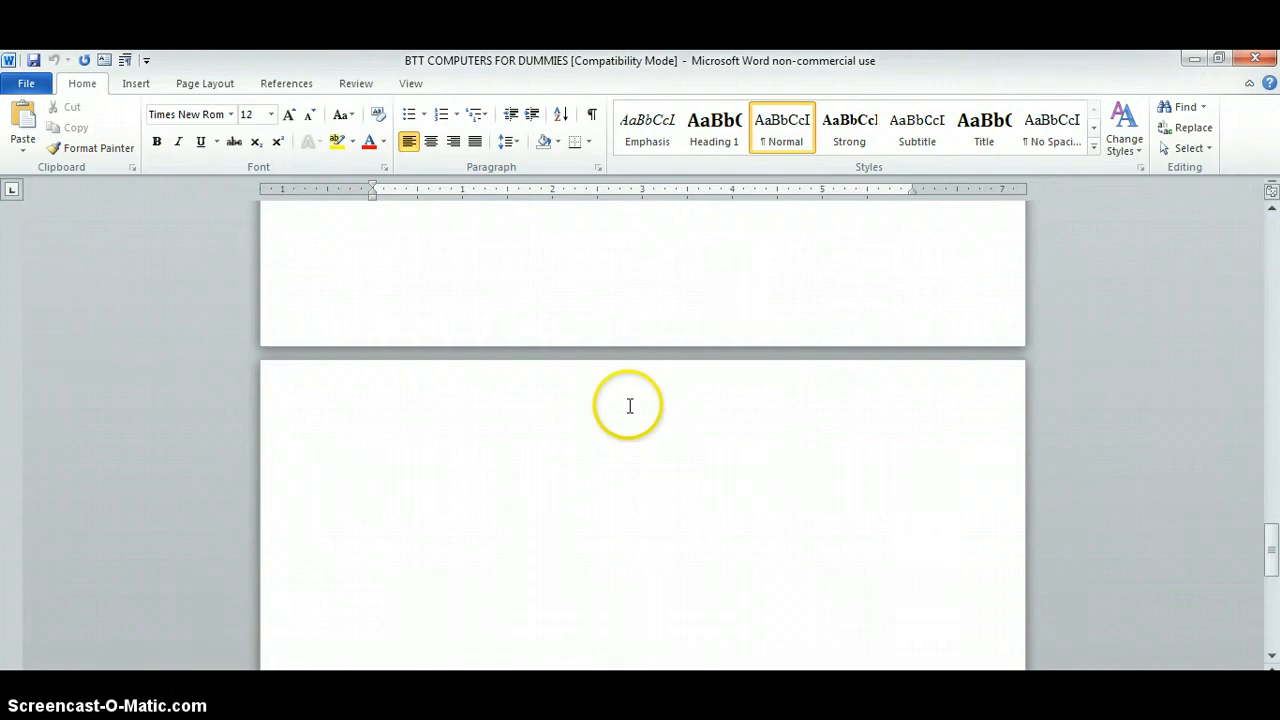
{"action": "mouse_move", "coordinate": [766, 328]}
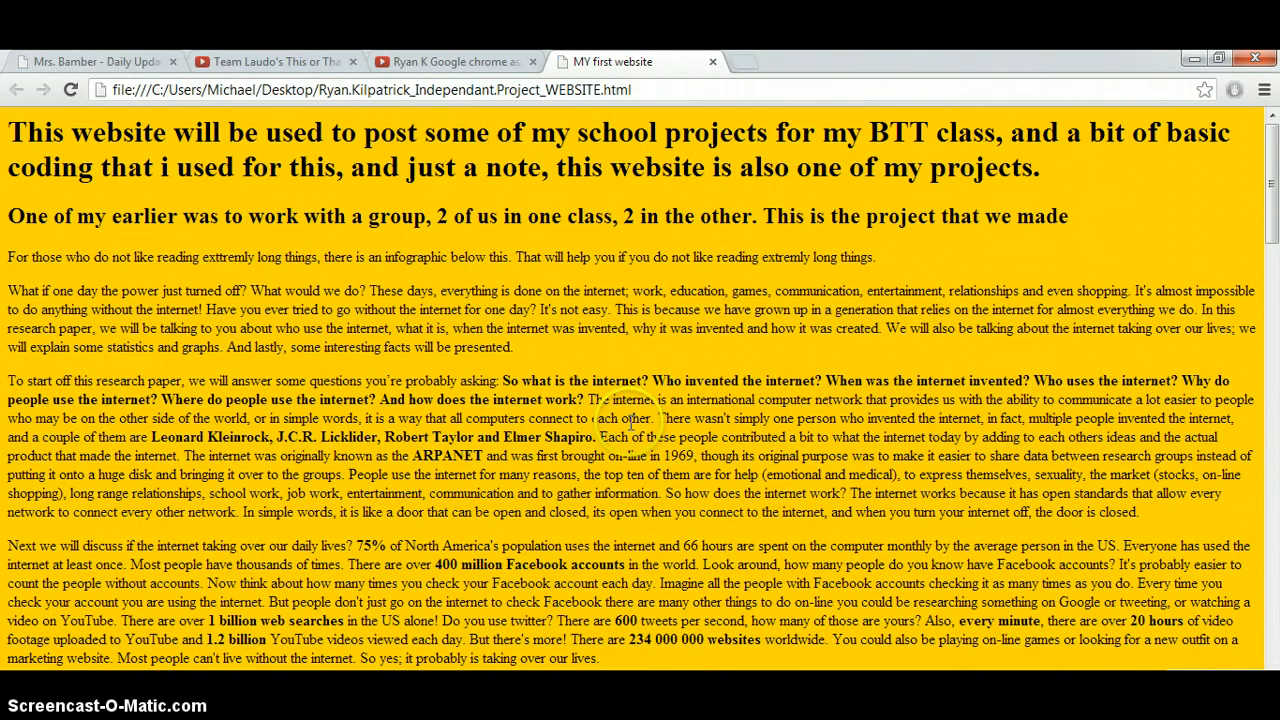
Step: Scroll the school-projects website past the research paper and infographic to the tutorial video link
{"action": "scroll", "scroll_direction": "down", "scroll_amount": 3}
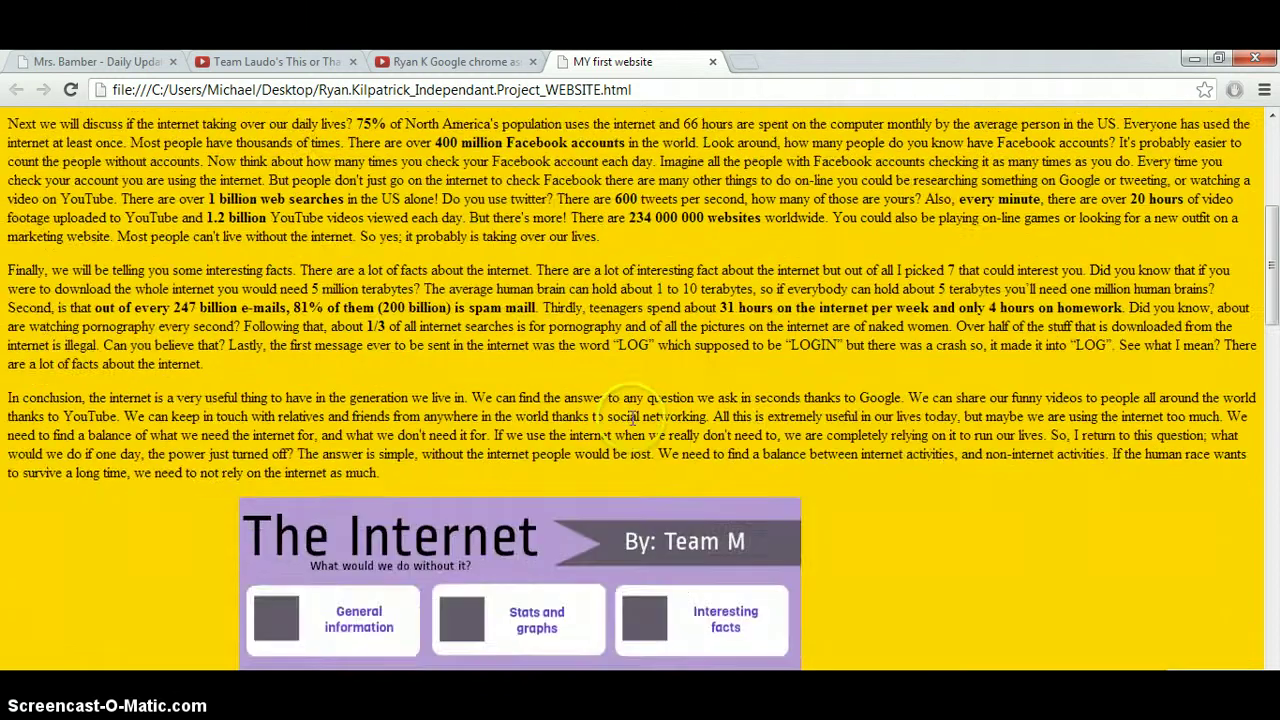
{"action": "scroll", "scroll_direction": "down", "scroll_amount": 3}
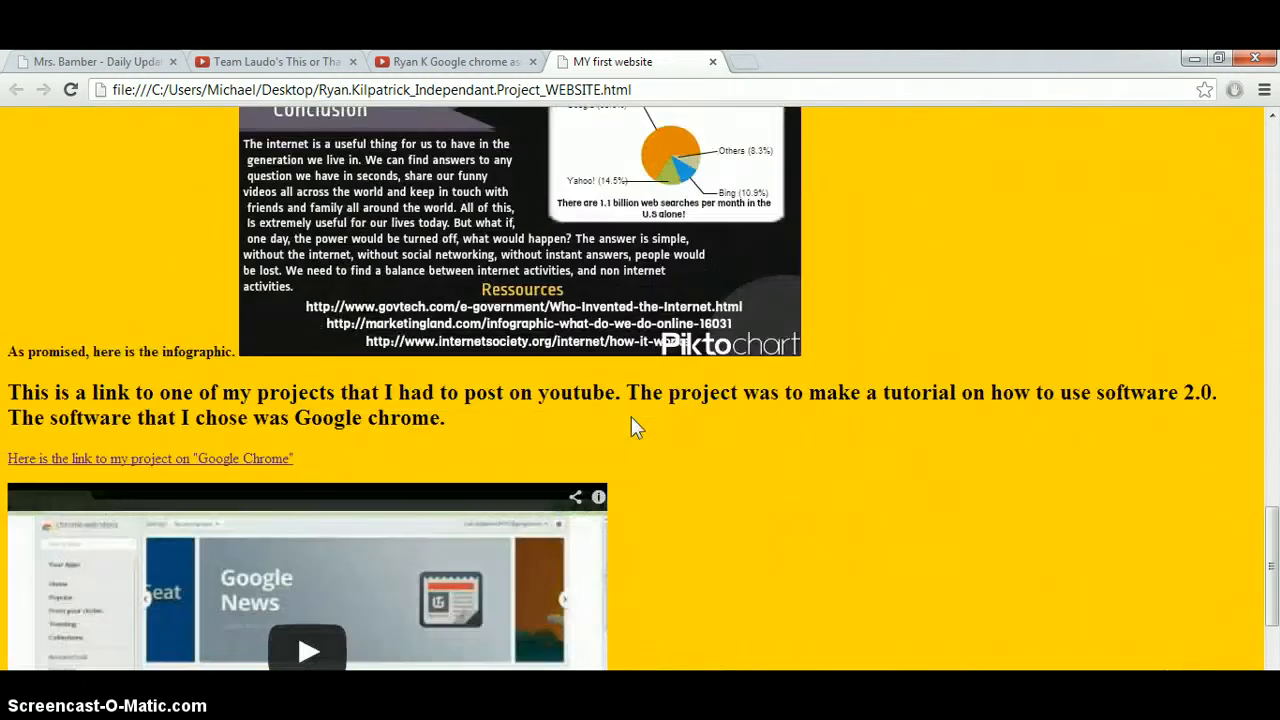
{"action": "scroll", "scroll_direction": "down", "scroll_amount": 3}
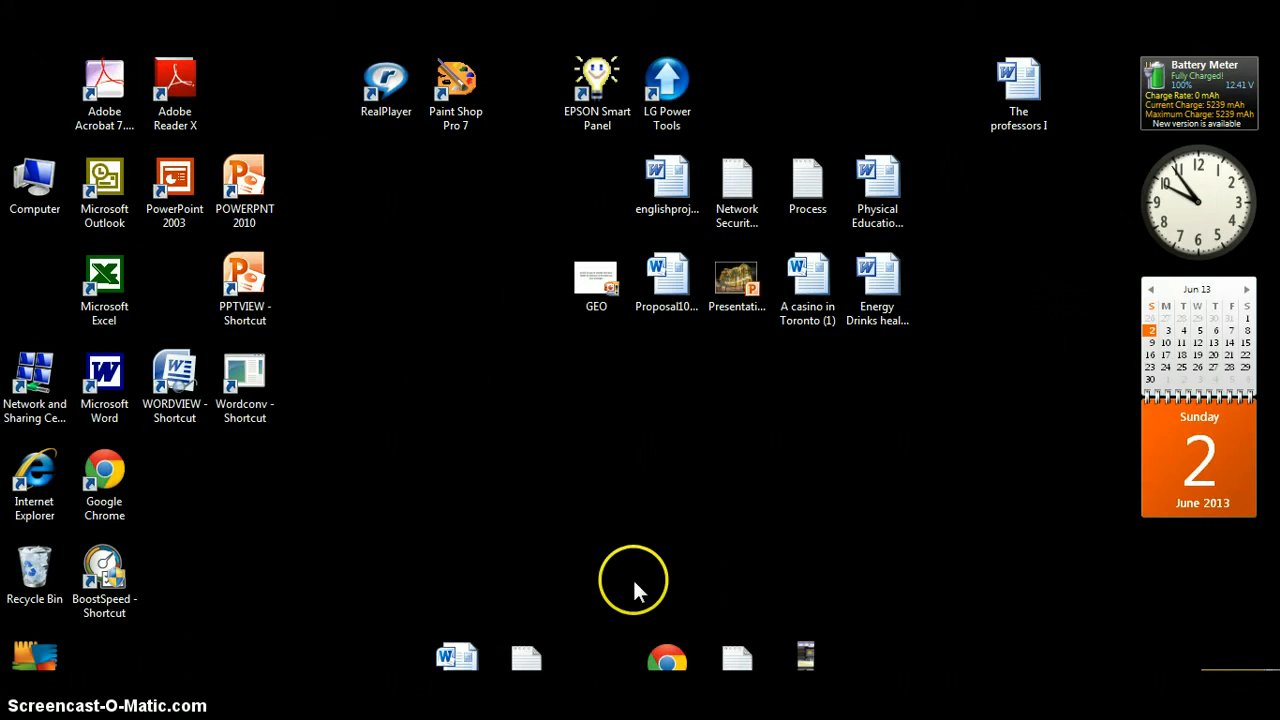
Step: Open the website's HTML source in Notepad and scroll down to the infographic image tag
{"action": "left_click", "coordinate": [737, 657]}
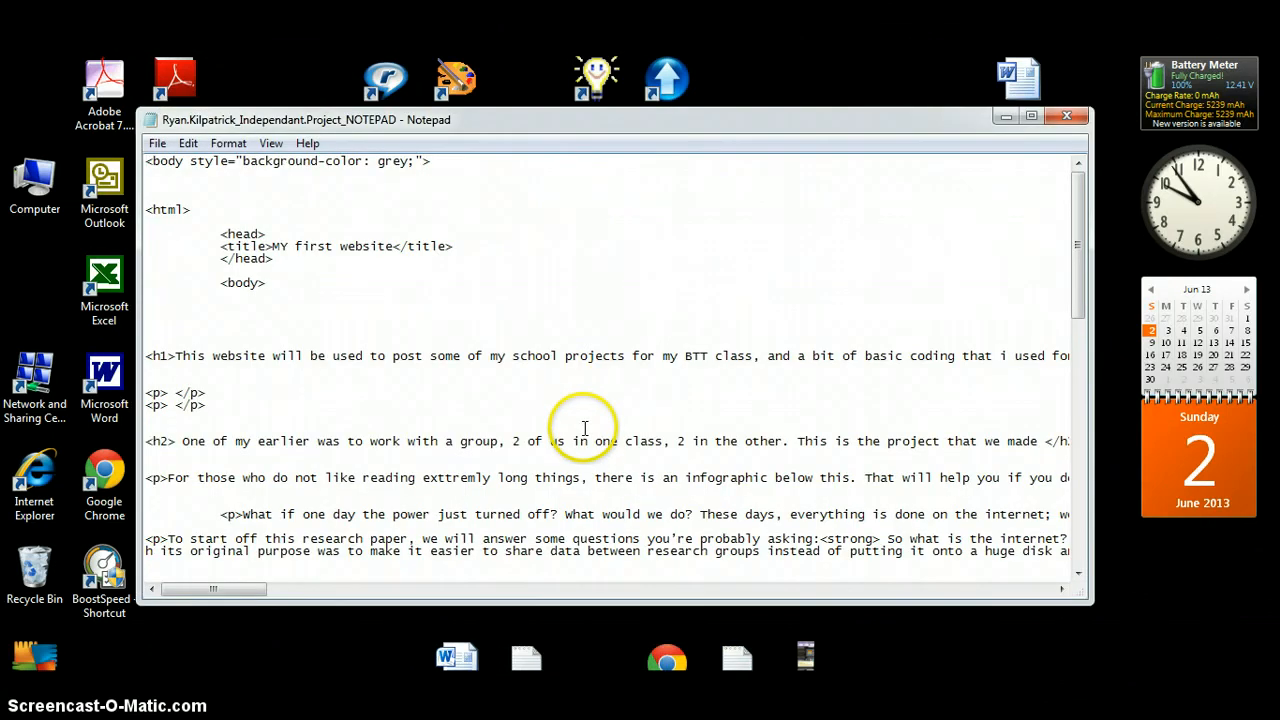
{"action": "scroll", "scroll_direction": "down", "scroll_amount": 3}
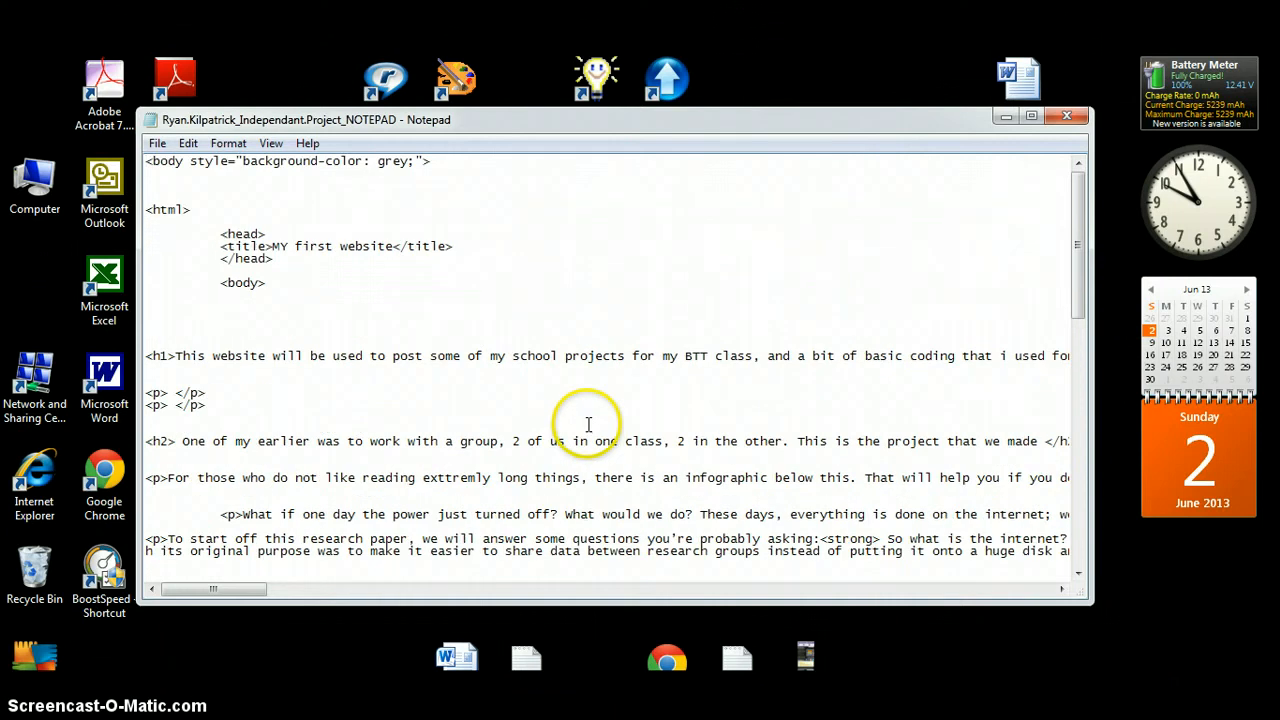
{"action": "mouse_move", "coordinate": [215, 323]}
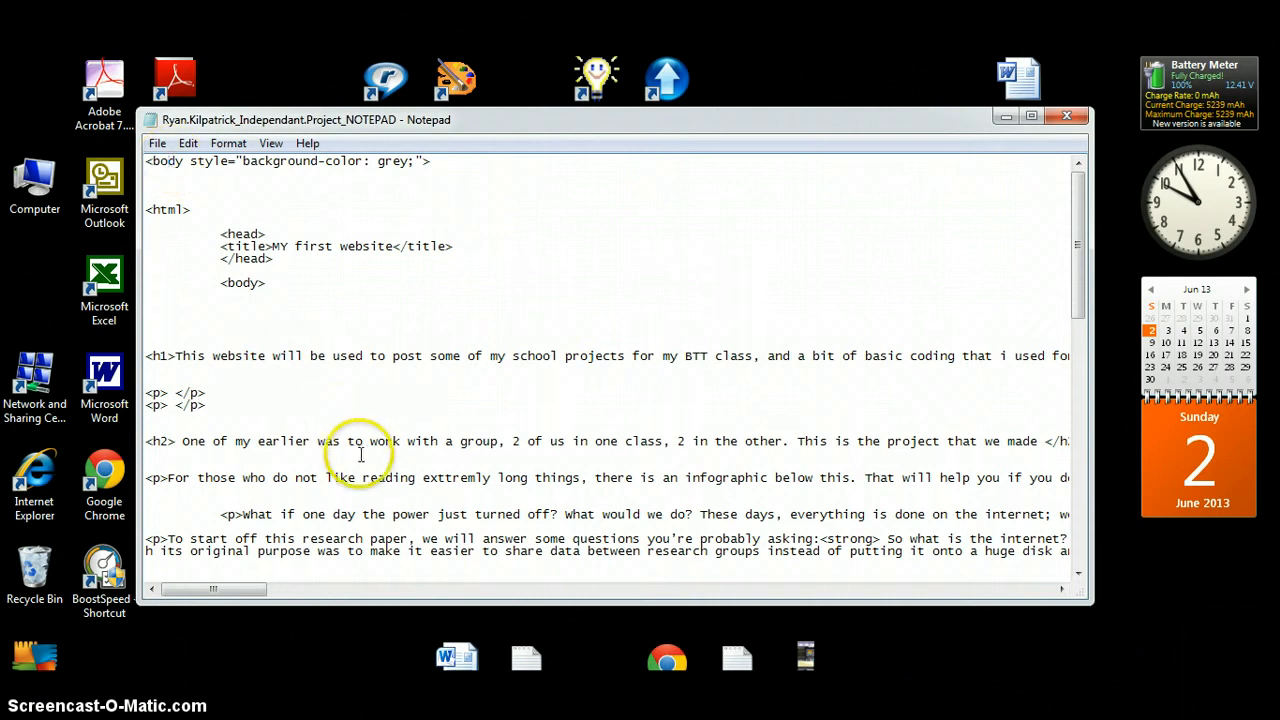
{"action": "scroll", "scroll_direction": "down", "scroll_amount": 3}
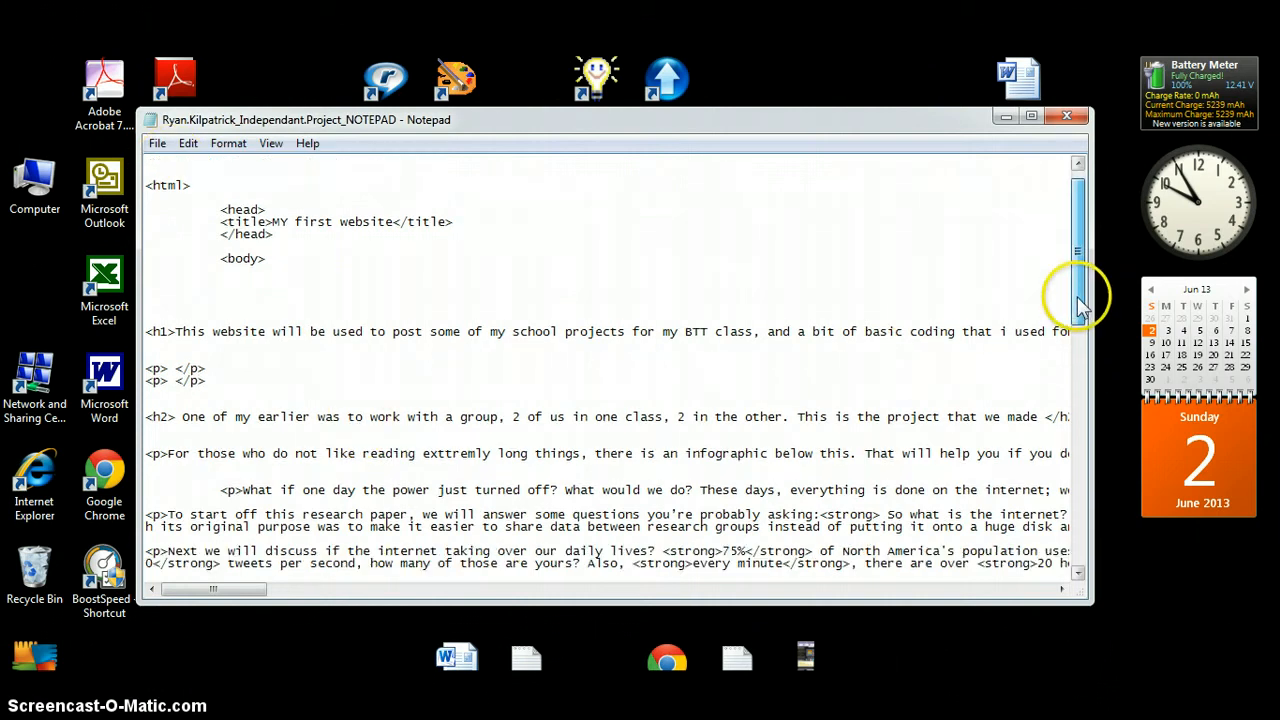
{"action": "scroll", "scroll_direction": "down", "scroll_amount": 3}
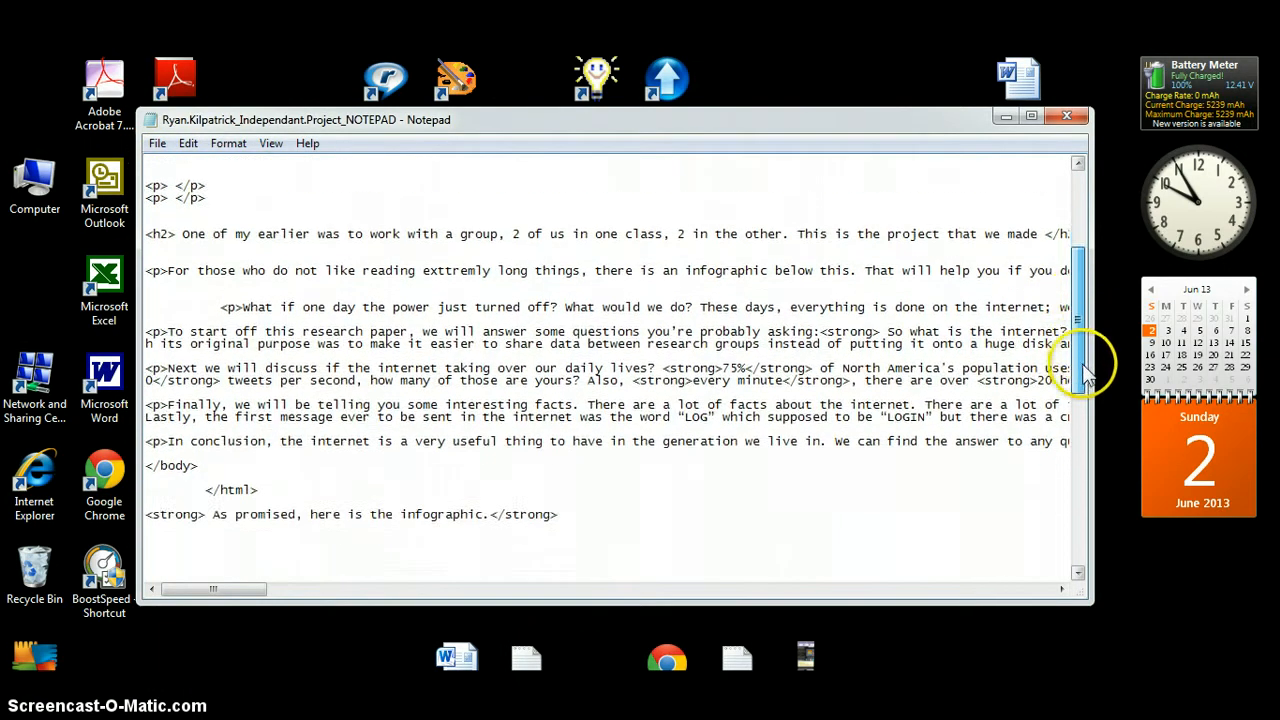
{"action": "scroll", "scroll_direction": "down", "scroll_amount": 3}
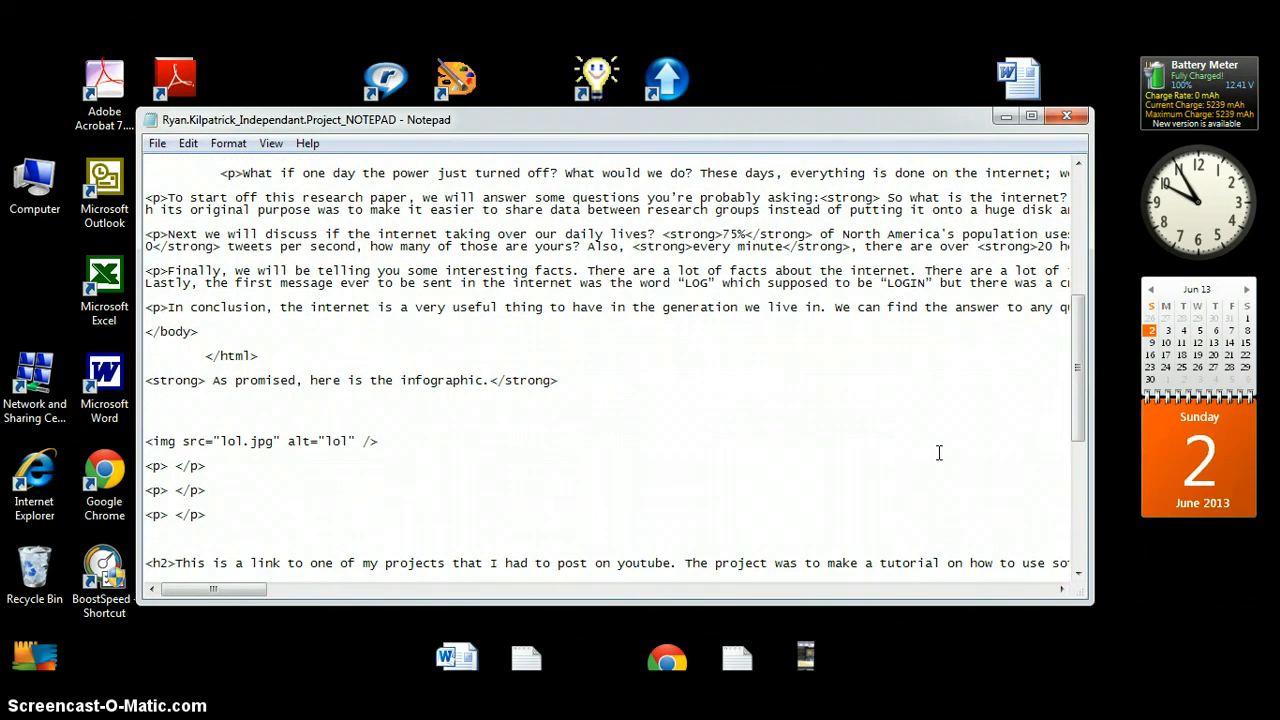
{"action": "mouse_move", "coordinate": [937, 457]}
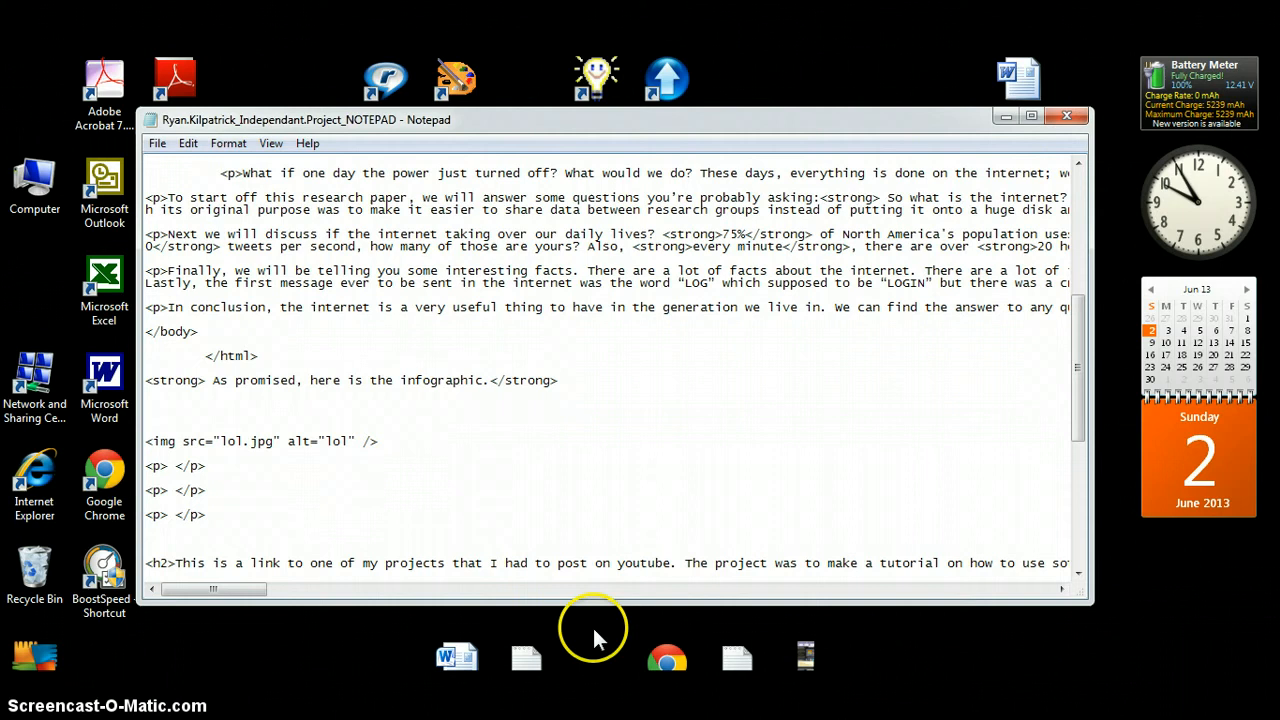
Step: Minimize Notepad, select the energy drinks document on the desktop, then bring up Chrome
{"action": "left_click", "coordinate": [1060, 113]}
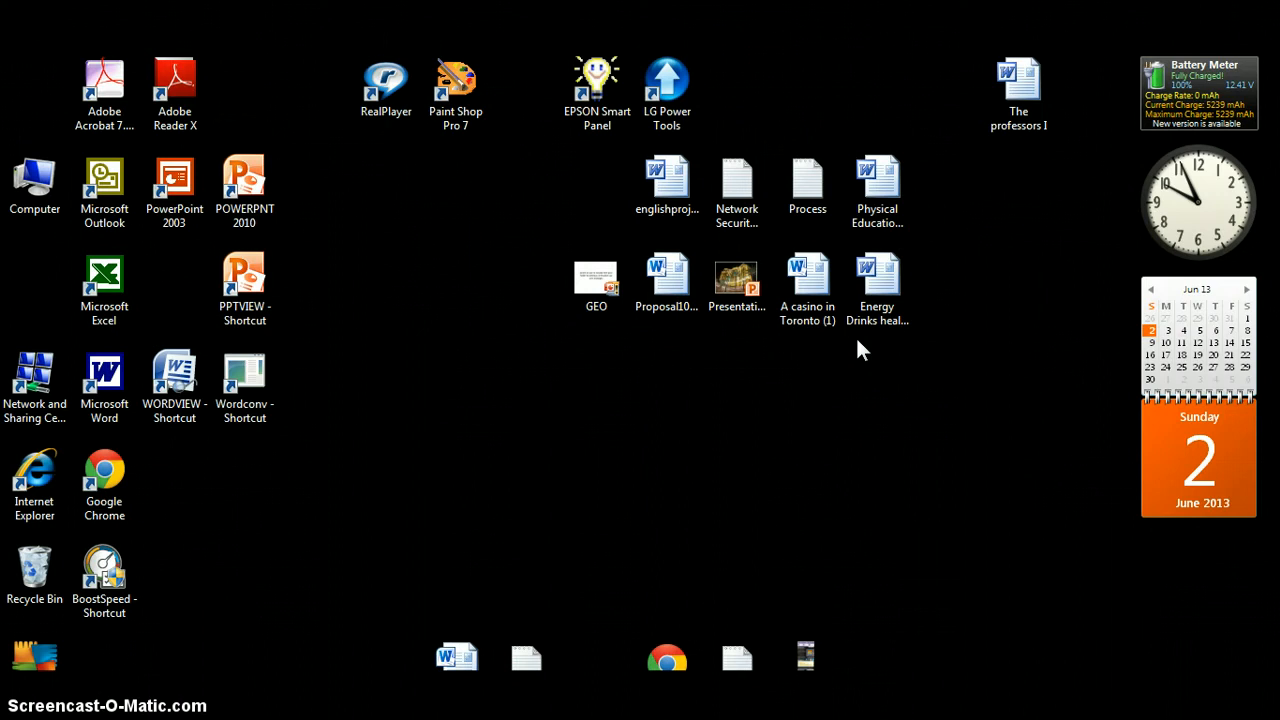
{"action": "left_click", "coordinate": [877, 280]}
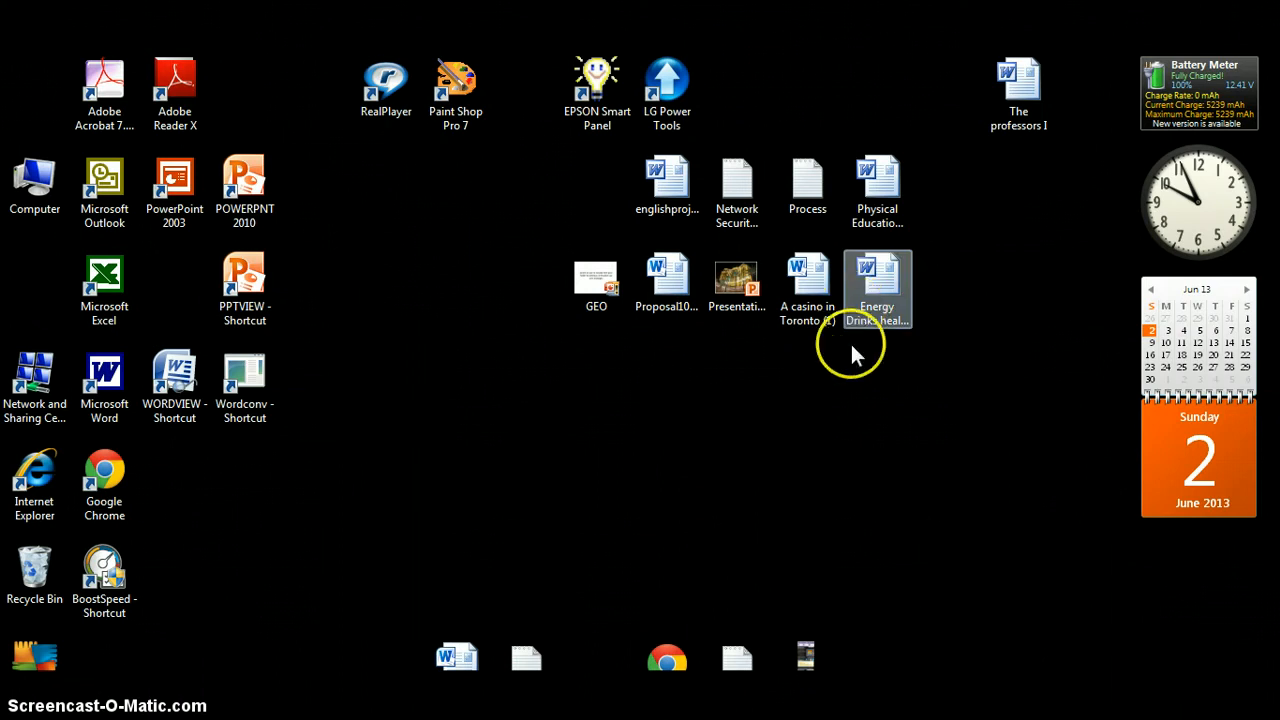
{"action": "left_click", "coordinate": [855, 360]}
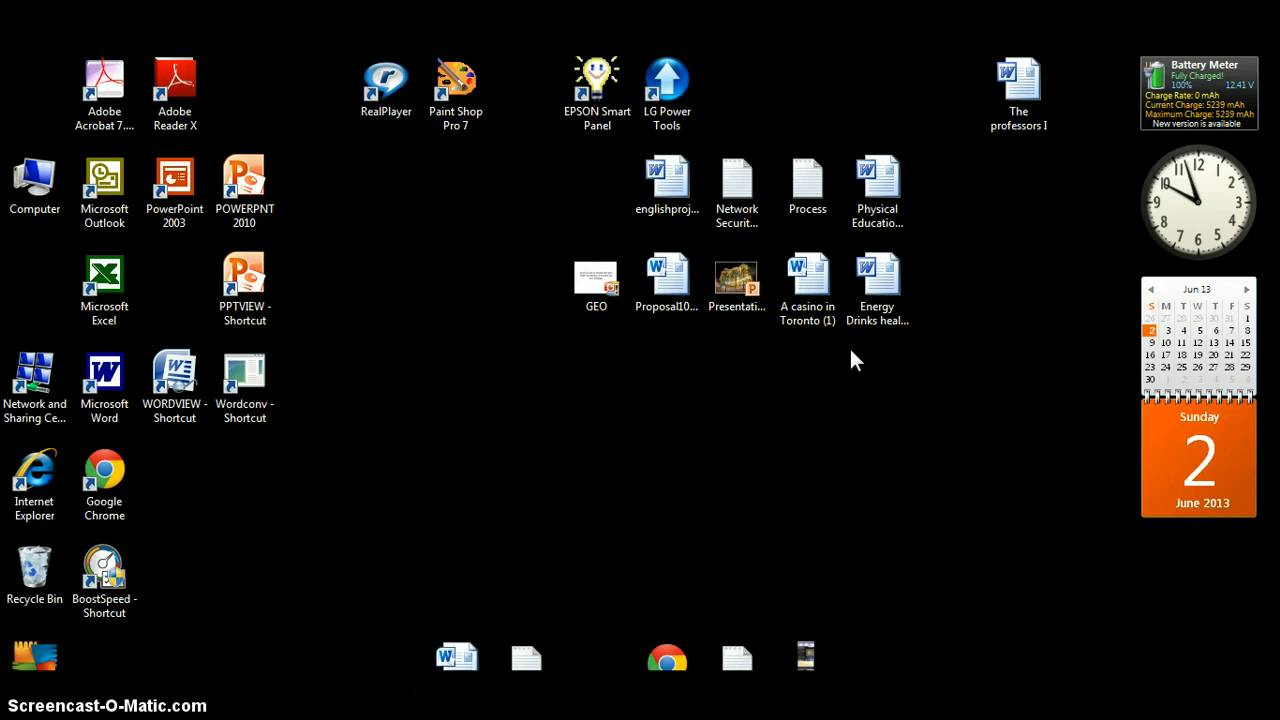
{"action": "mouse_move", "coordinate": [855, 360]}
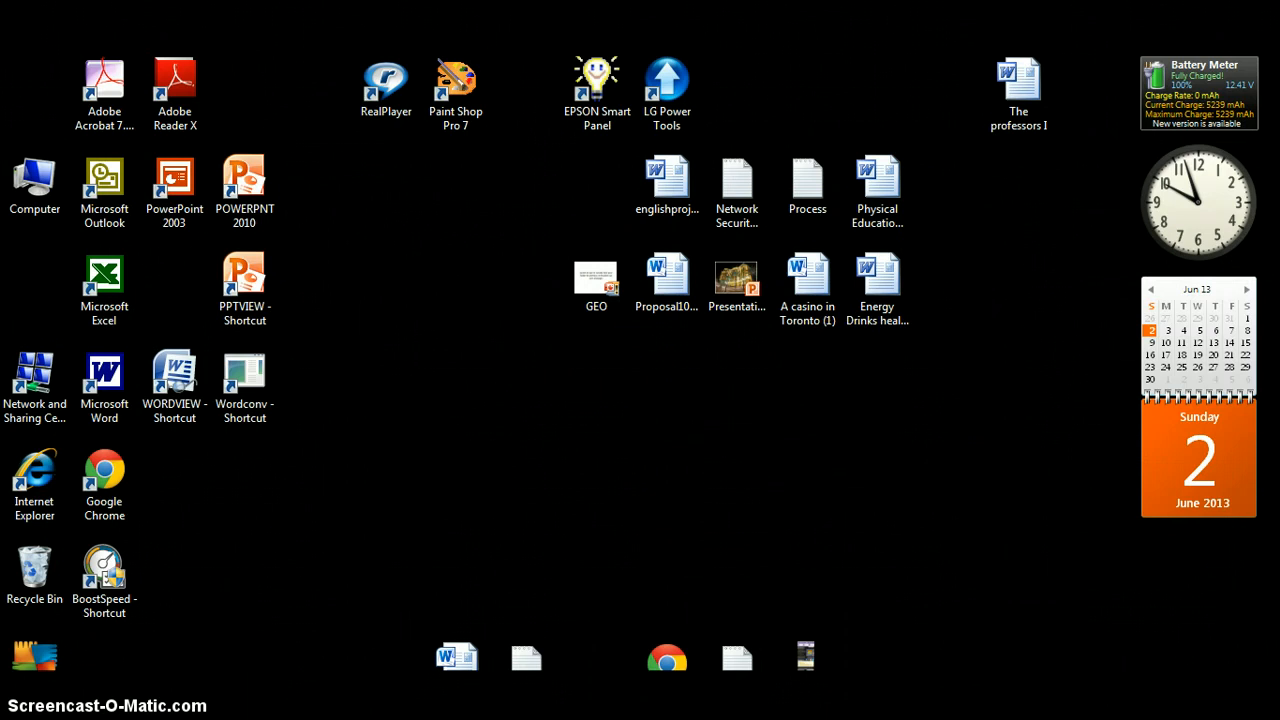
{"action": "mouse_move", "coordinate": [260, 580]}
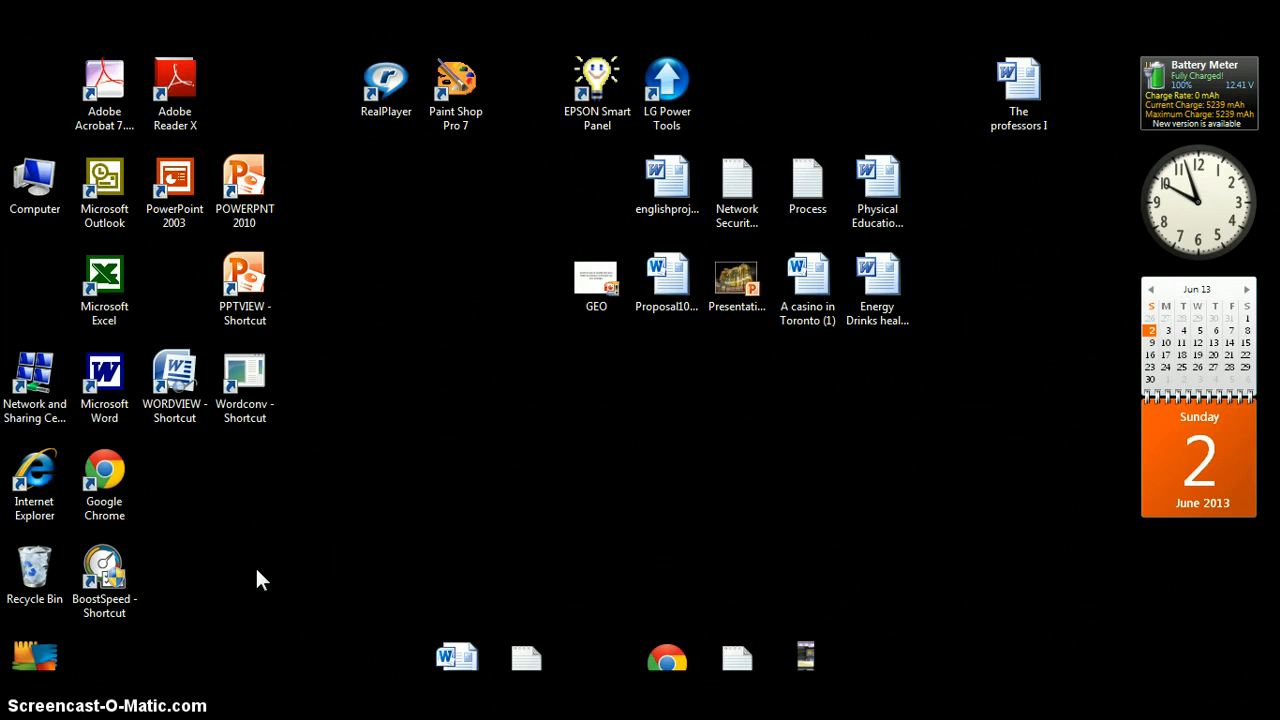
{"action": "left_click", "coordinate": [666, 656]}
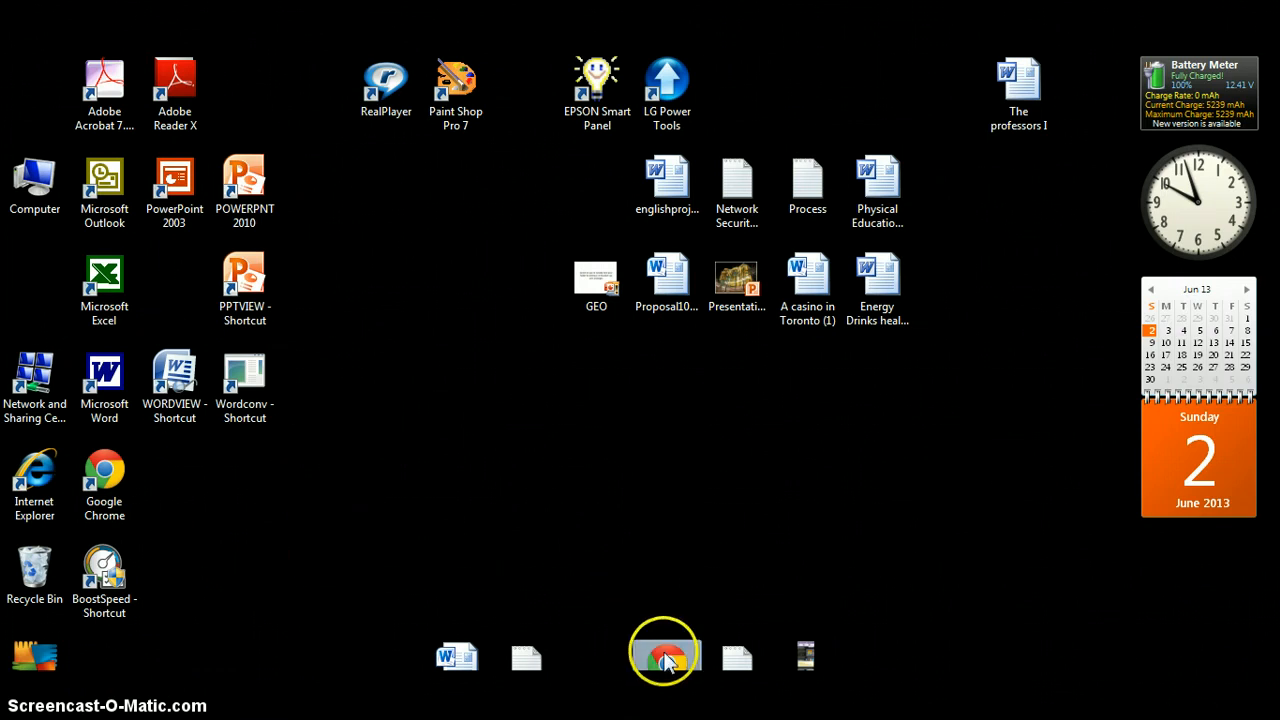
Step: Restore the project website, scroll through the infographic to the HTML code examples, then minimize Chrome
{"action": "left_click", "coordinate": [664, 656]}
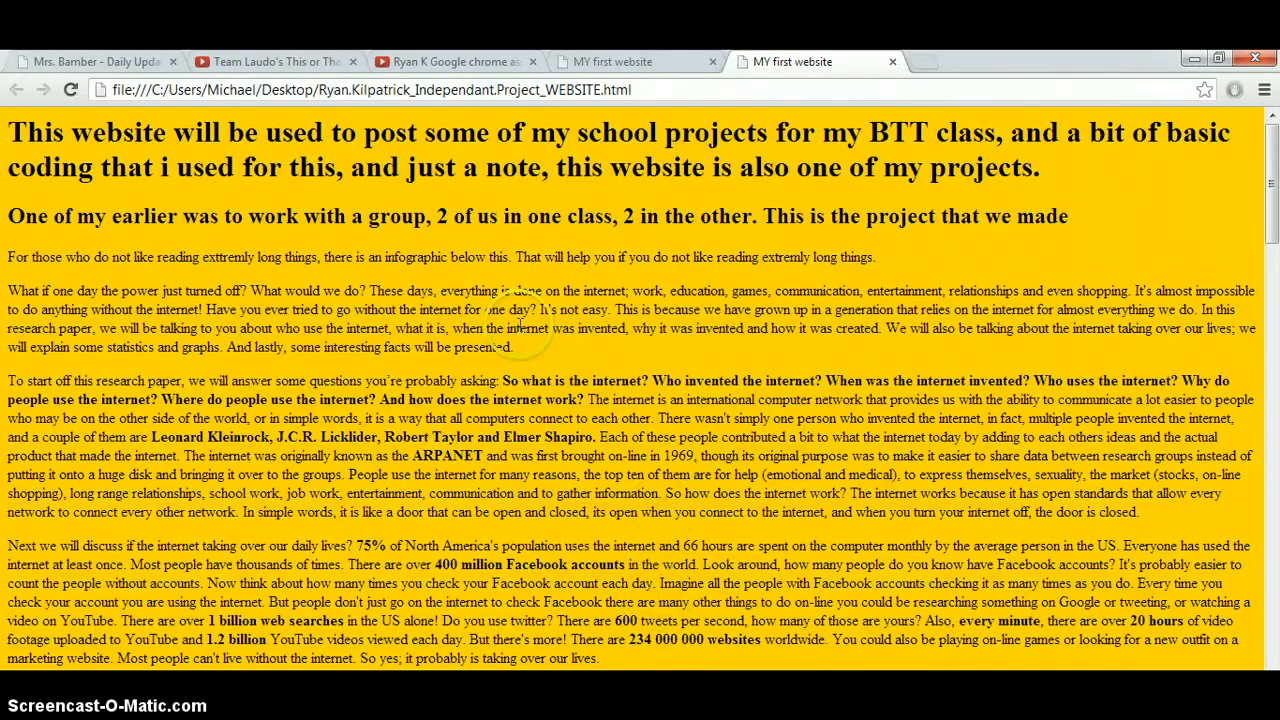
{"action": "scroll", "scroll_direction": "down", "scroll_amount": 3}
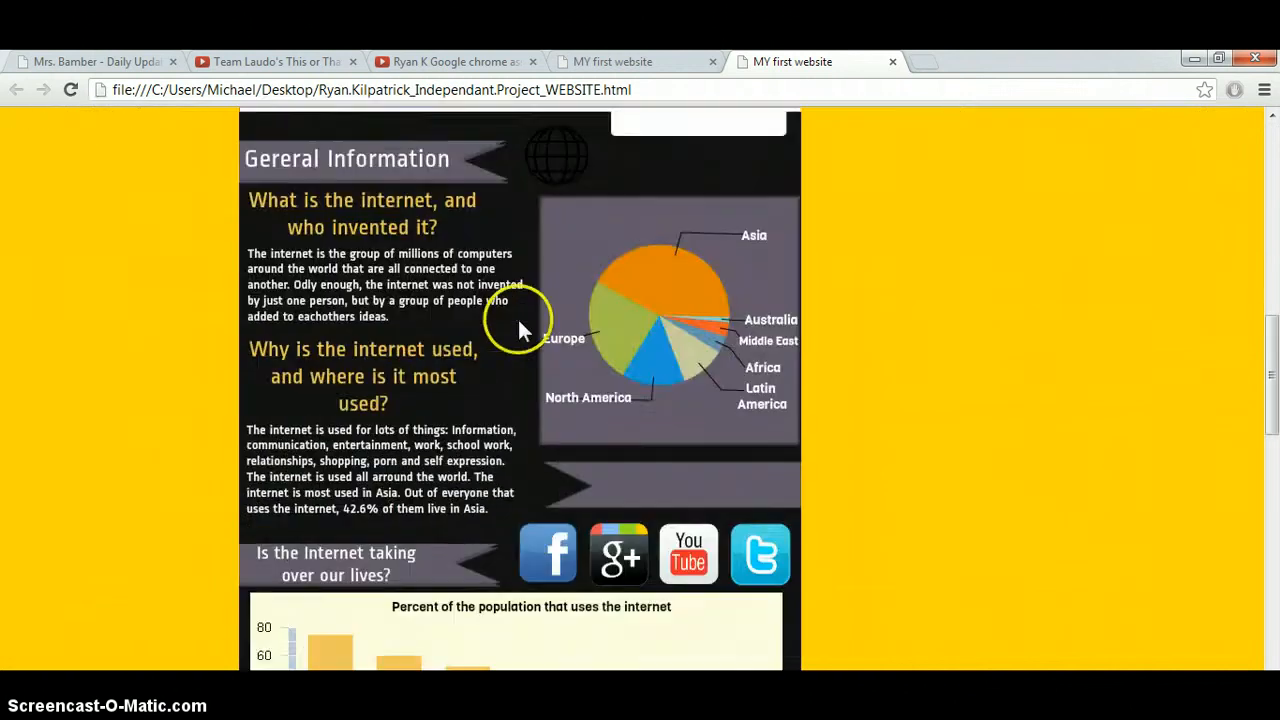
{"action": "scroll", "scroll_direction": "down", "scroll_amount": 3}
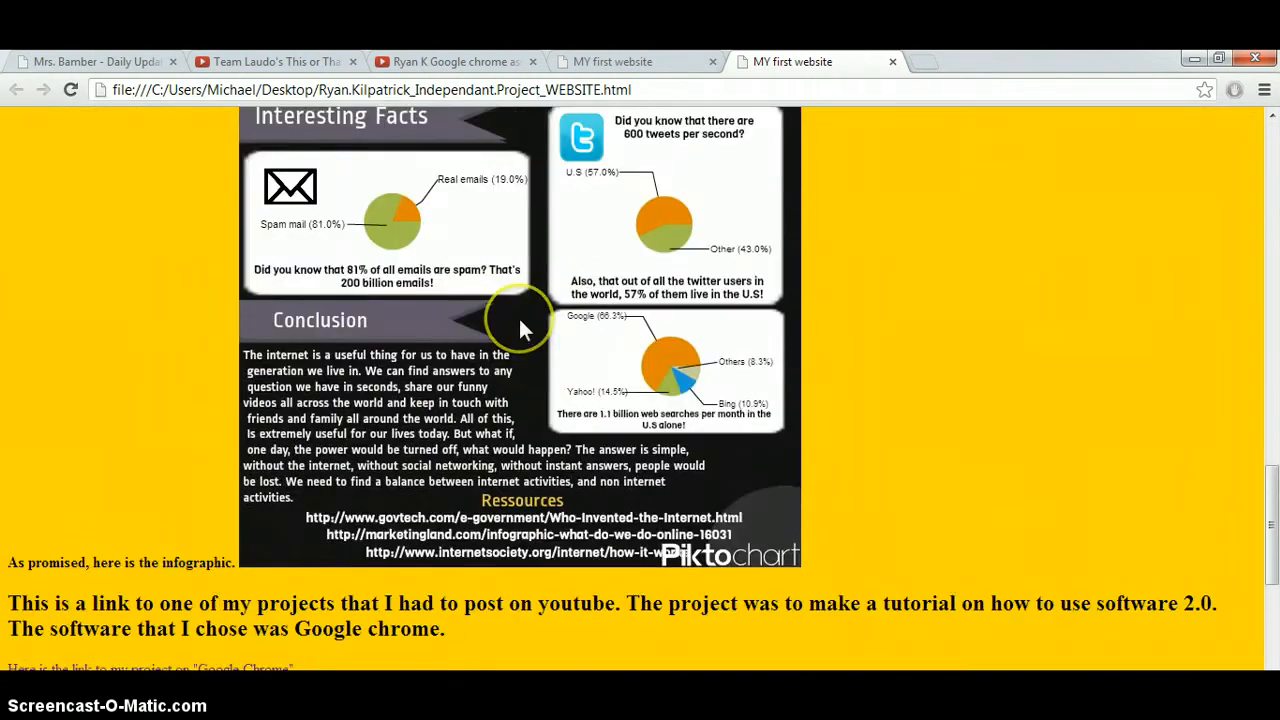
{"action": "scroll", "scroll_direction": "down", "scroll_amount": 3}
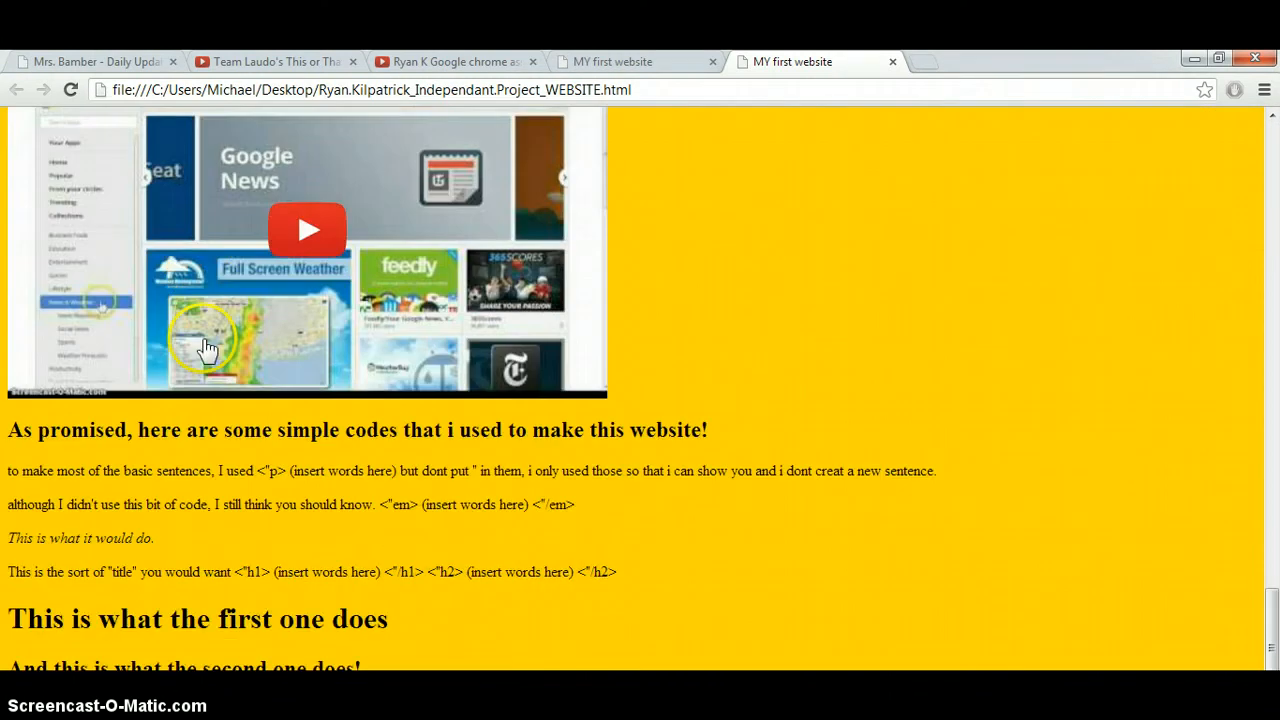
{"action": "scroll", "scroll_direction": "down", "scroll_amount": 3}
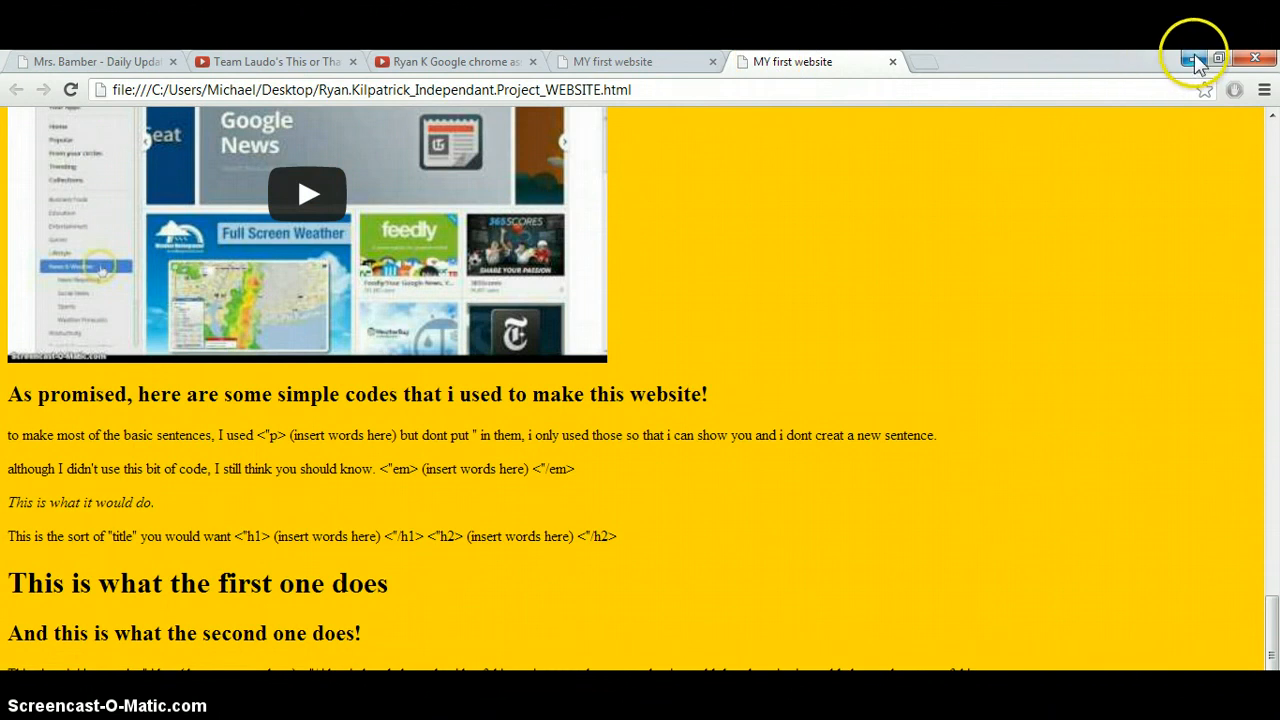
{"action": "mouse_move", "coordinate": [1192, 58]}
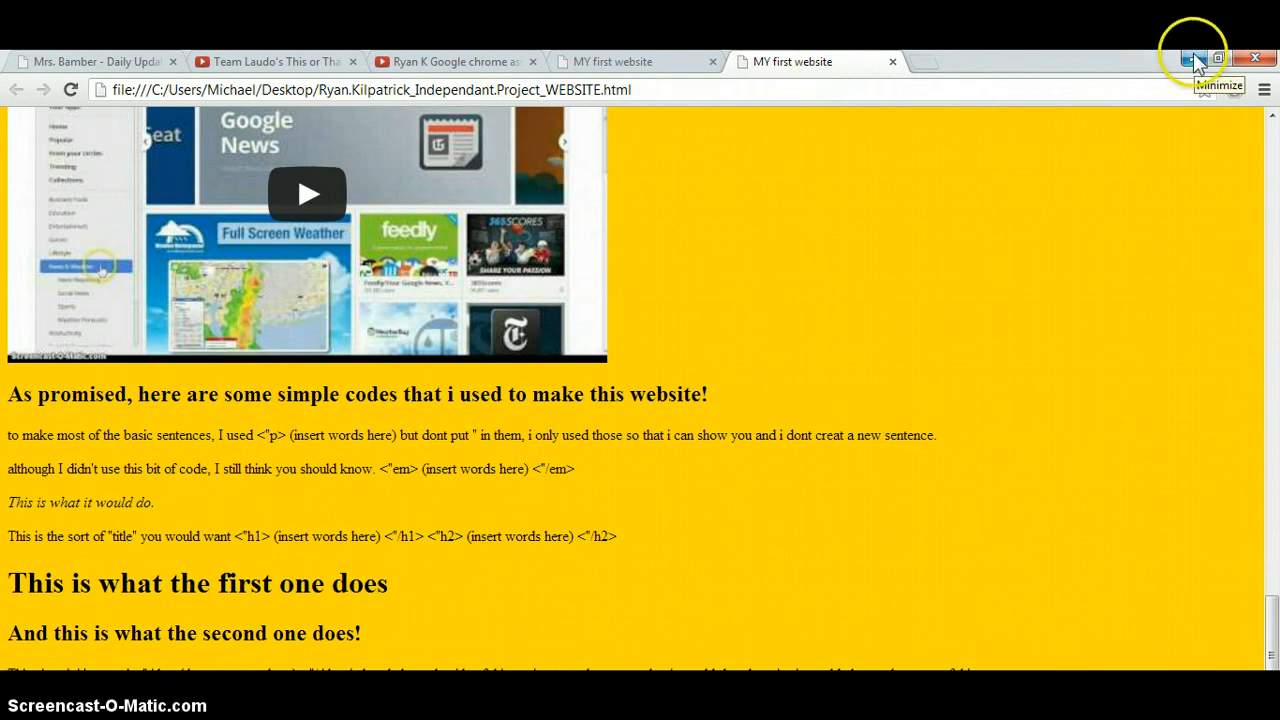
{"action": "left_click", "coordinate": [1188, 58]}
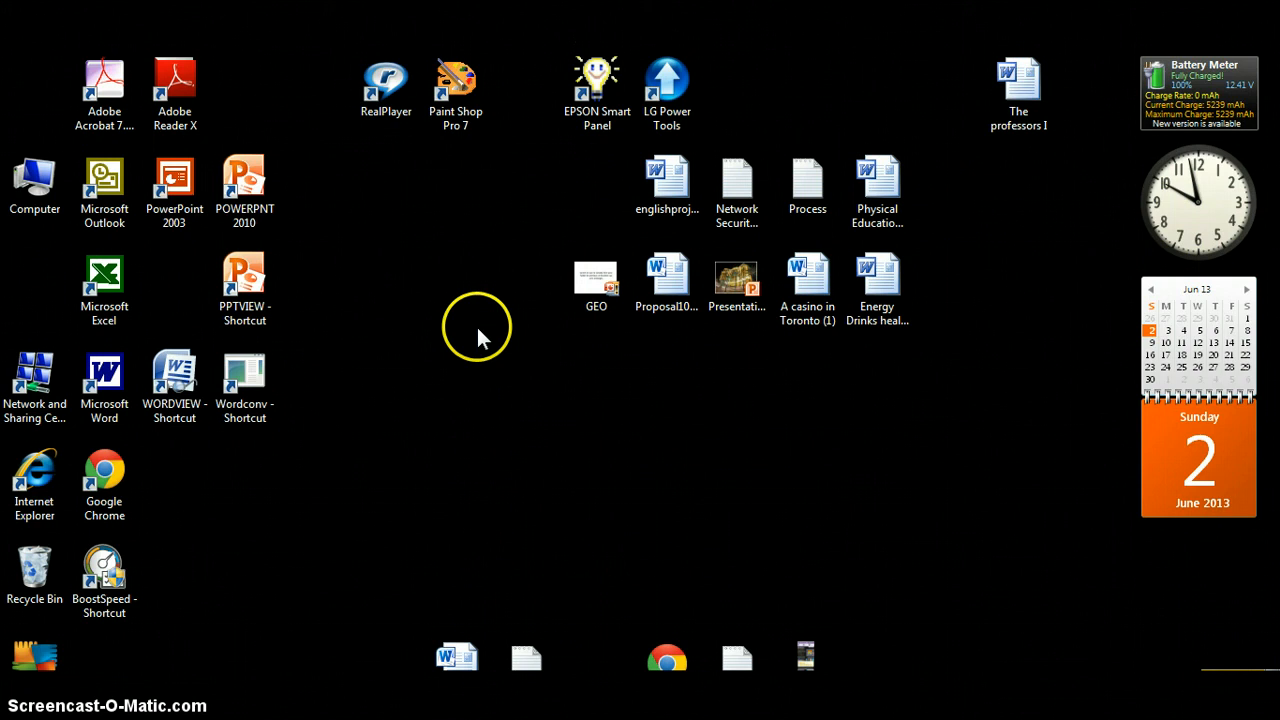
{"action": "mouse_move", "coordinate": [322, 490]}
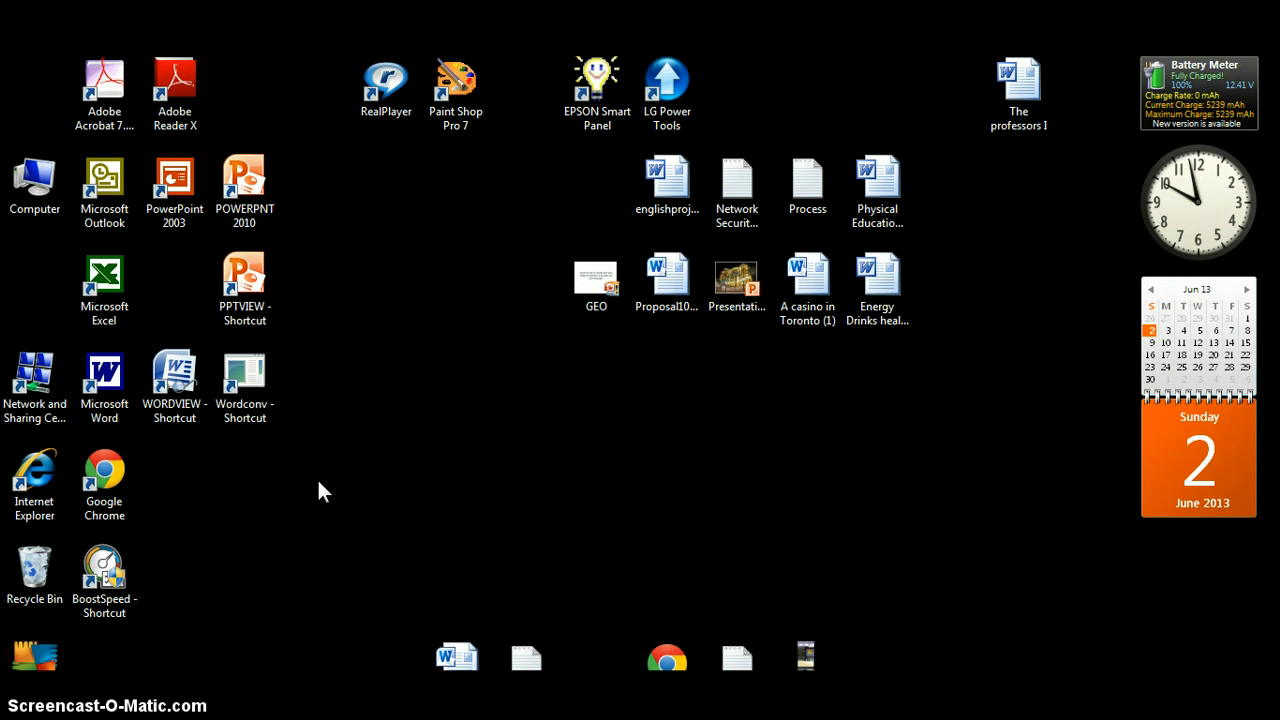
{"action": "mouse_move", "coordinate": [314, 488]}
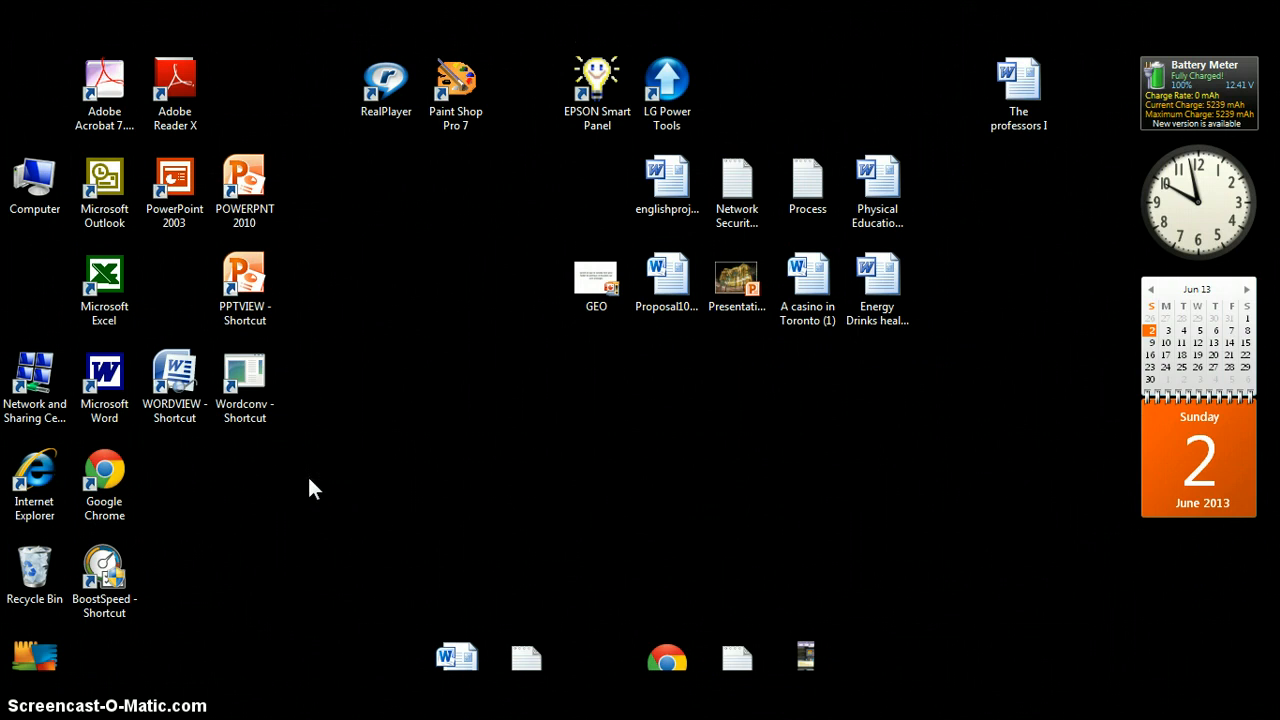